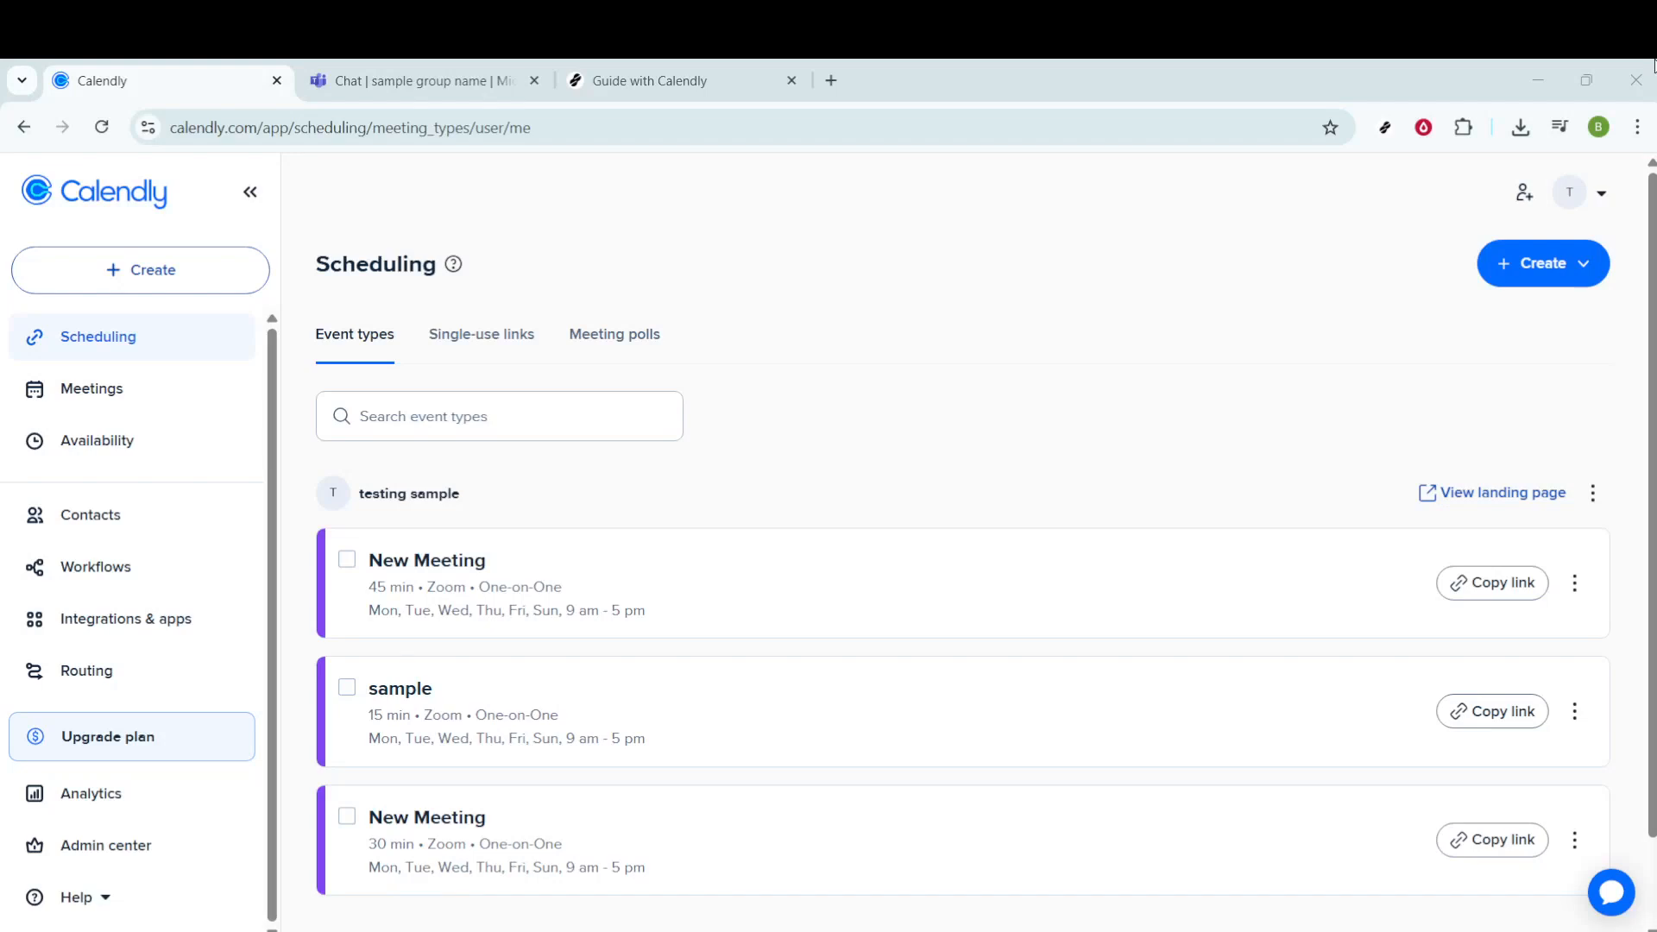
{"action": "mouse_move", "coordinate": [1314, 238]}
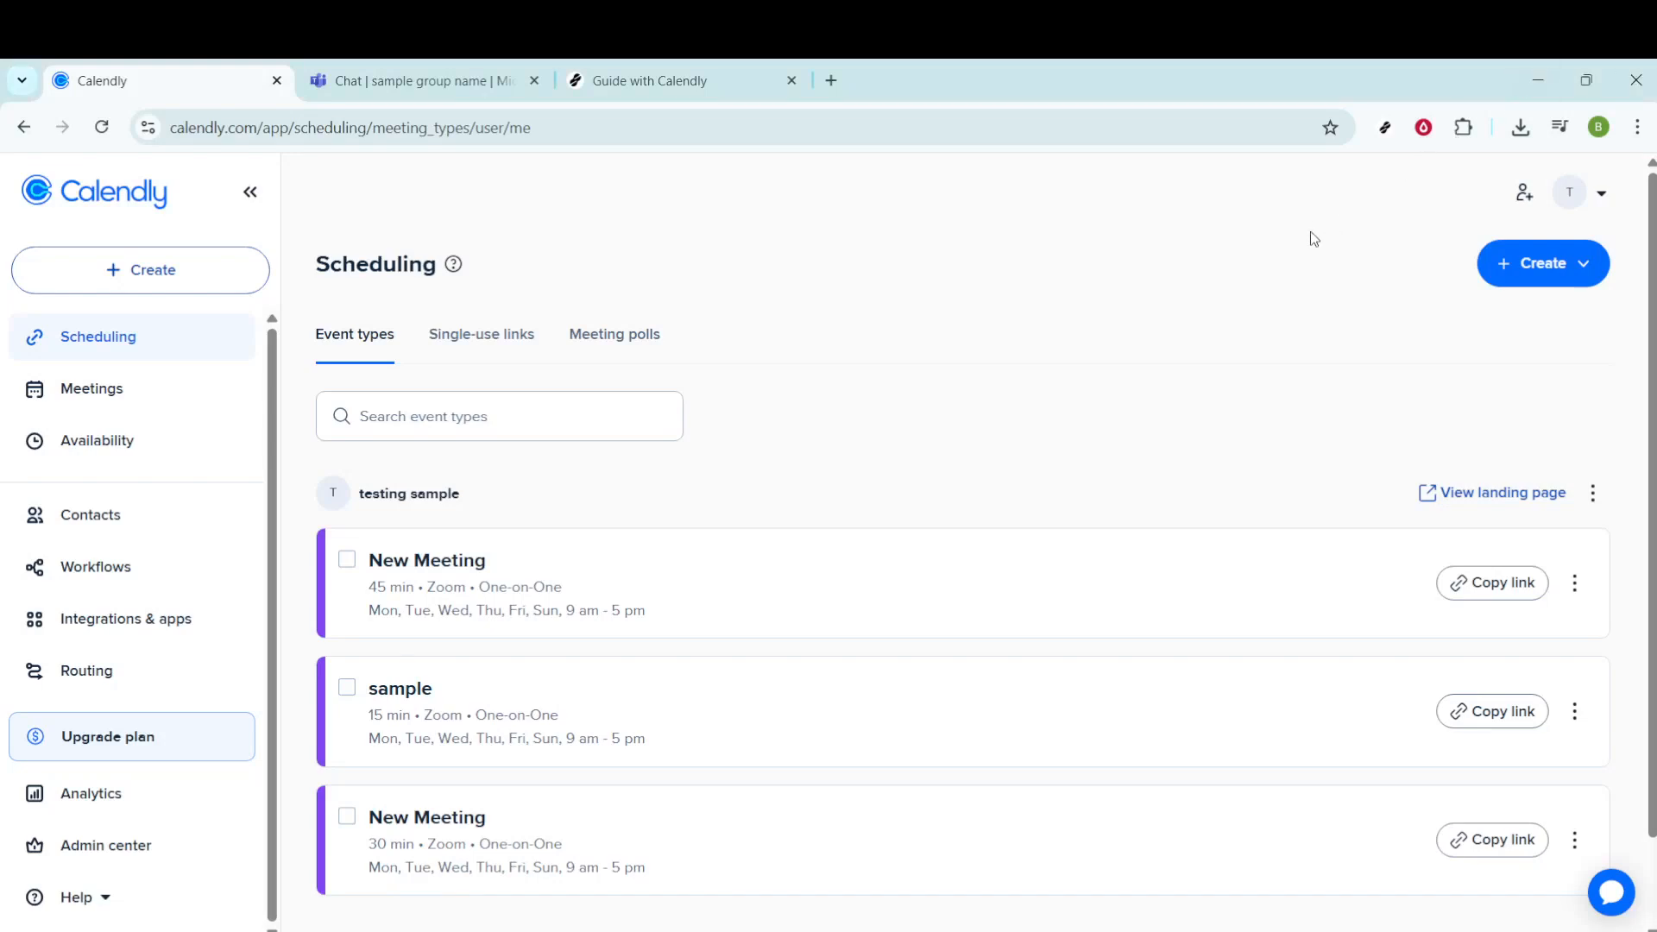
{"action": "mouse_move", "coordinate": [1014, 330]}
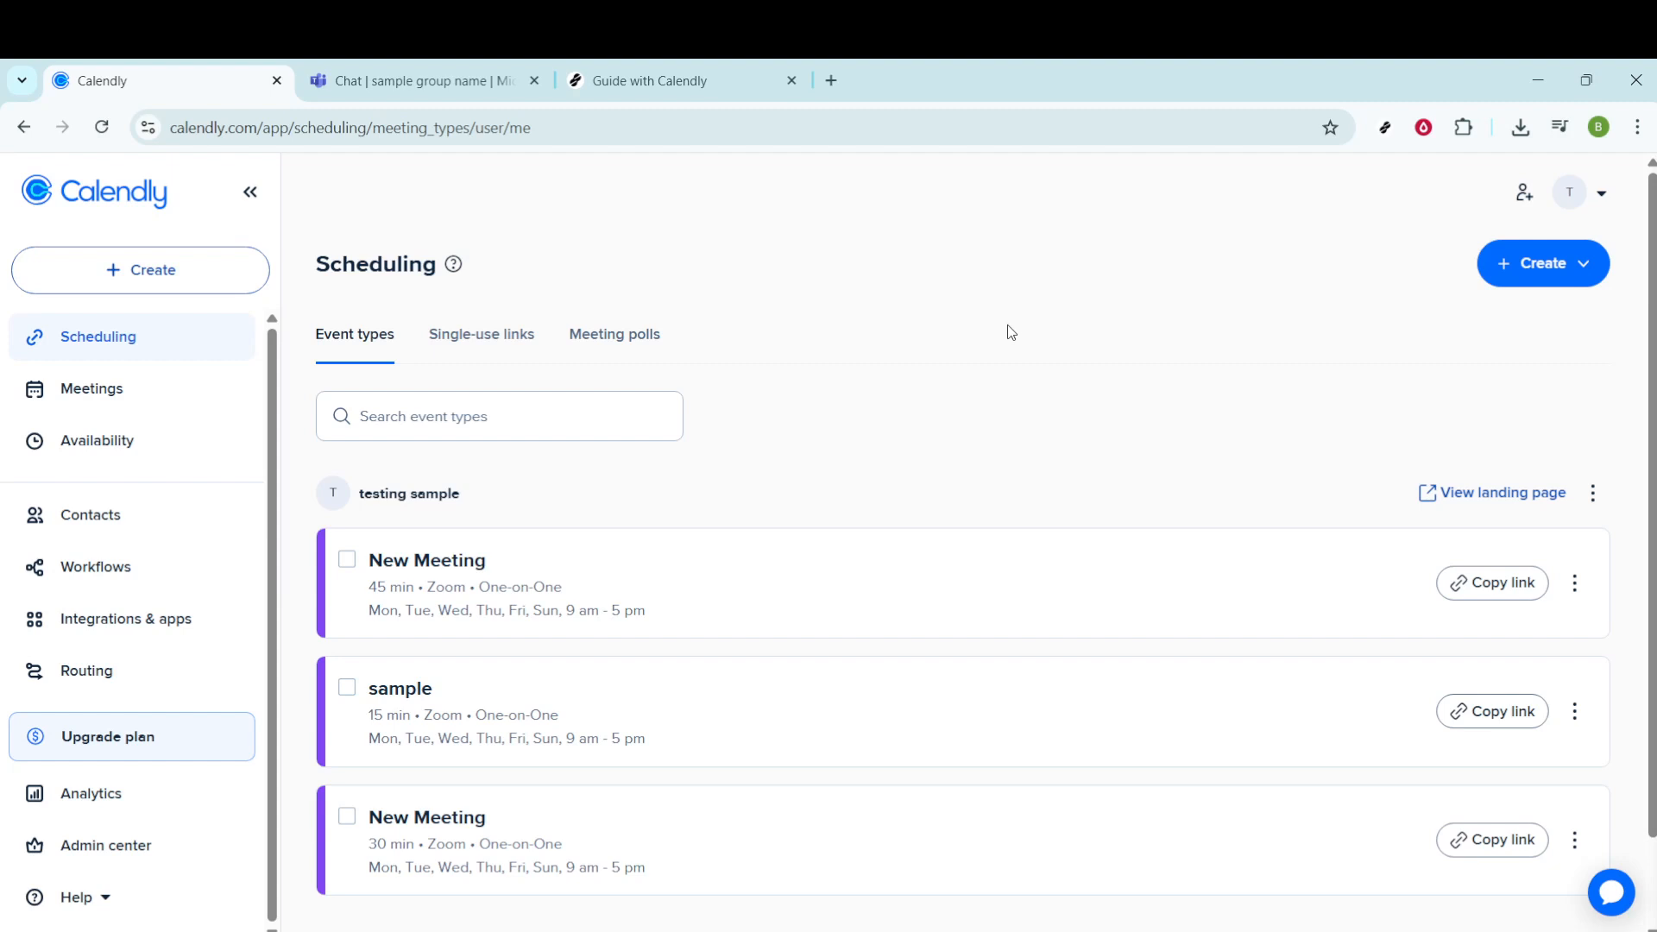
{"action": "mouse_move", "coordinate": [711, 612]}
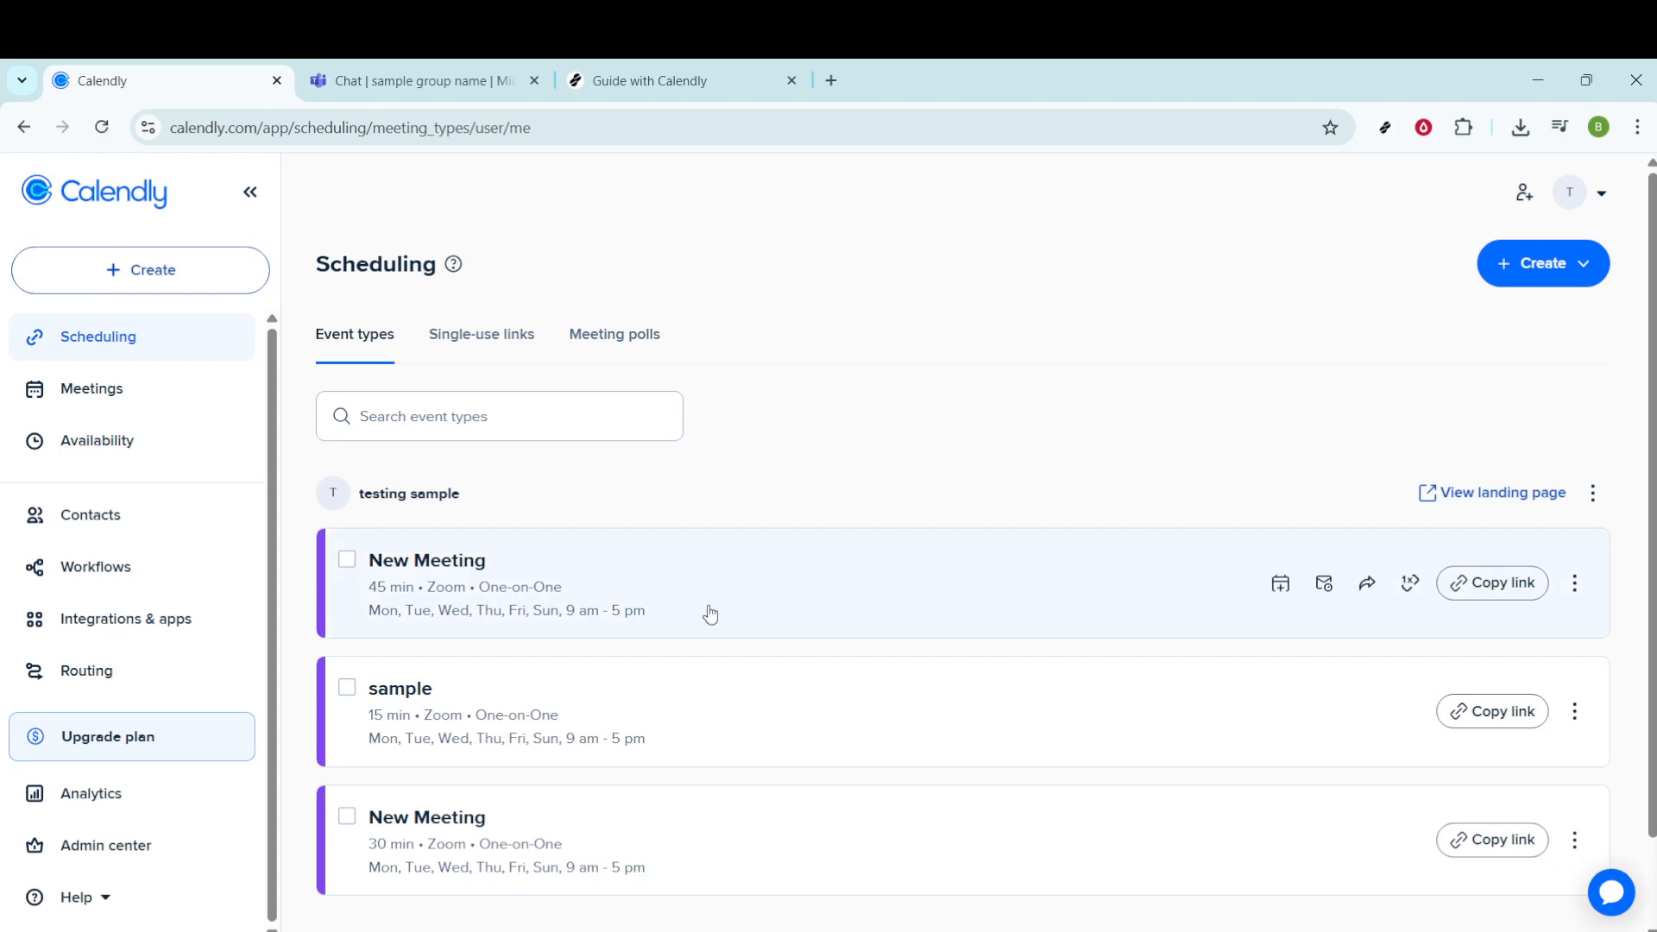
{"action": "mouse_move", "coordinate": [735, 596]}
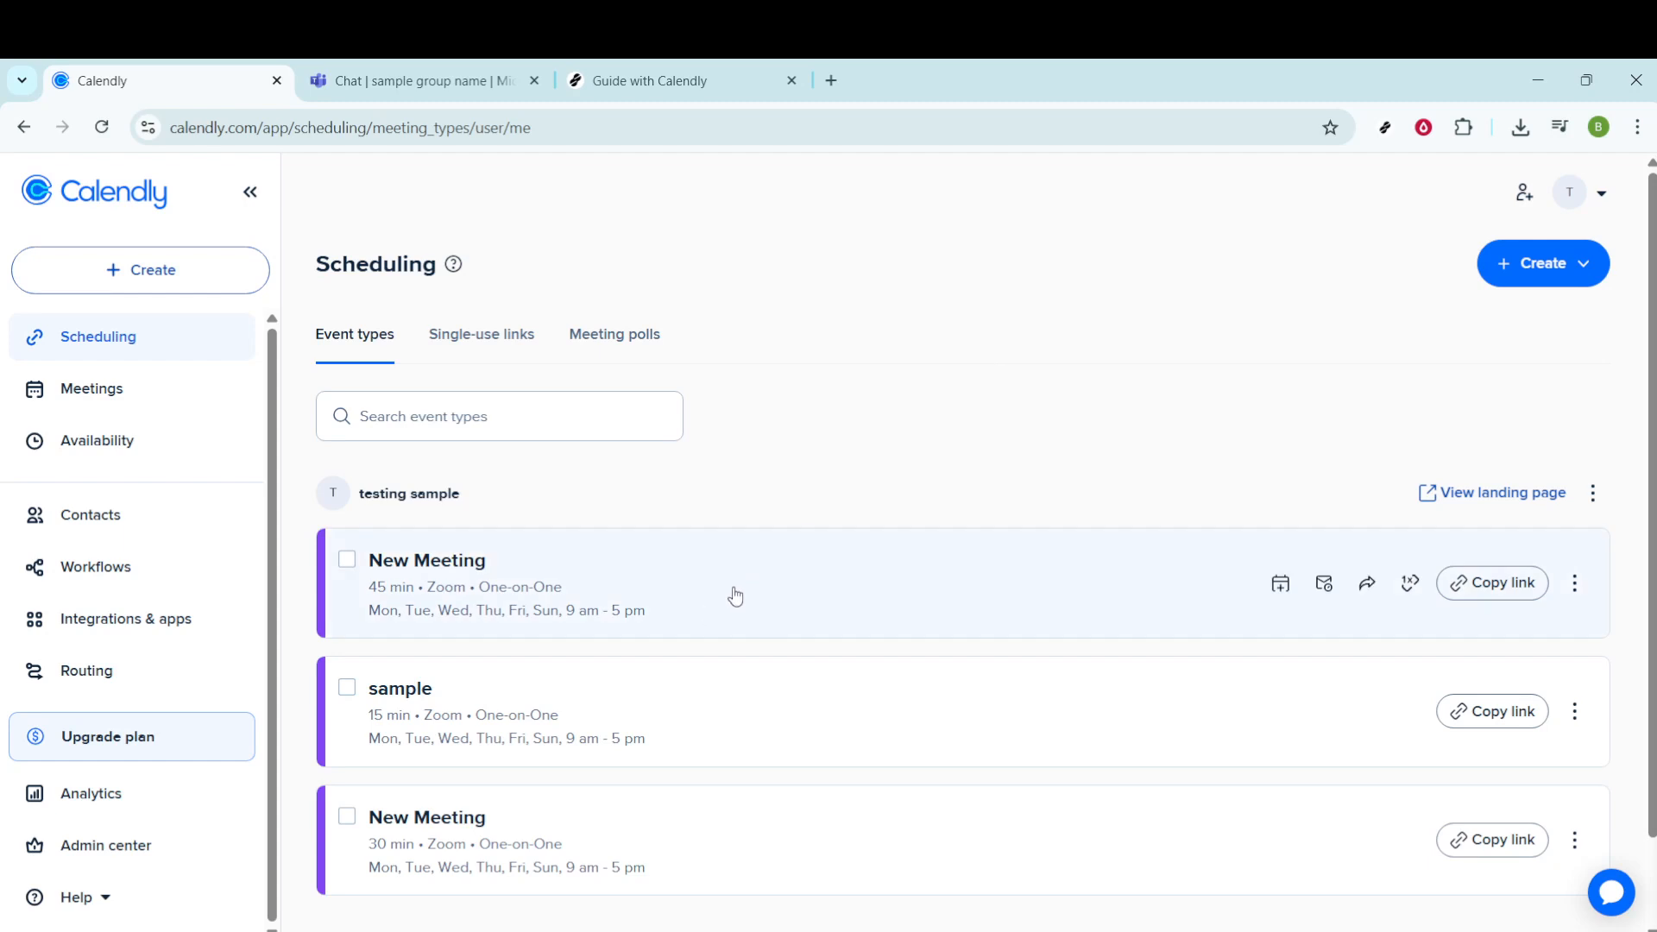
{"action": "mouse_move", "coordinate": [1493, 608]}
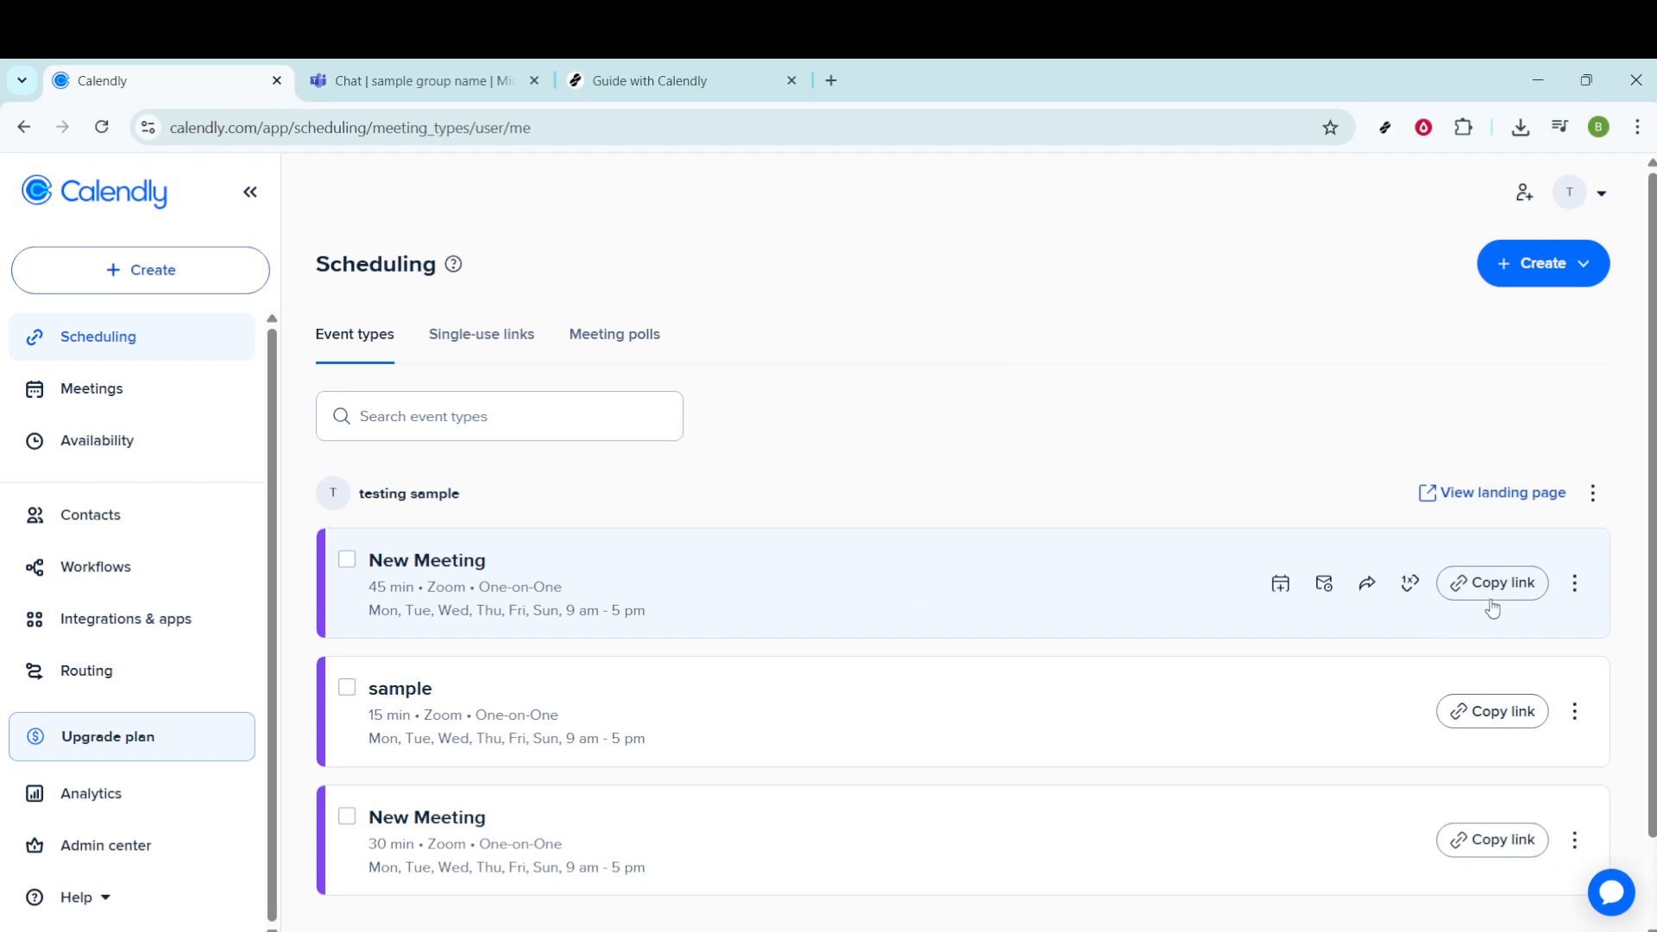
{"action": "mouse_move", "coordinate": [1574, 584]}
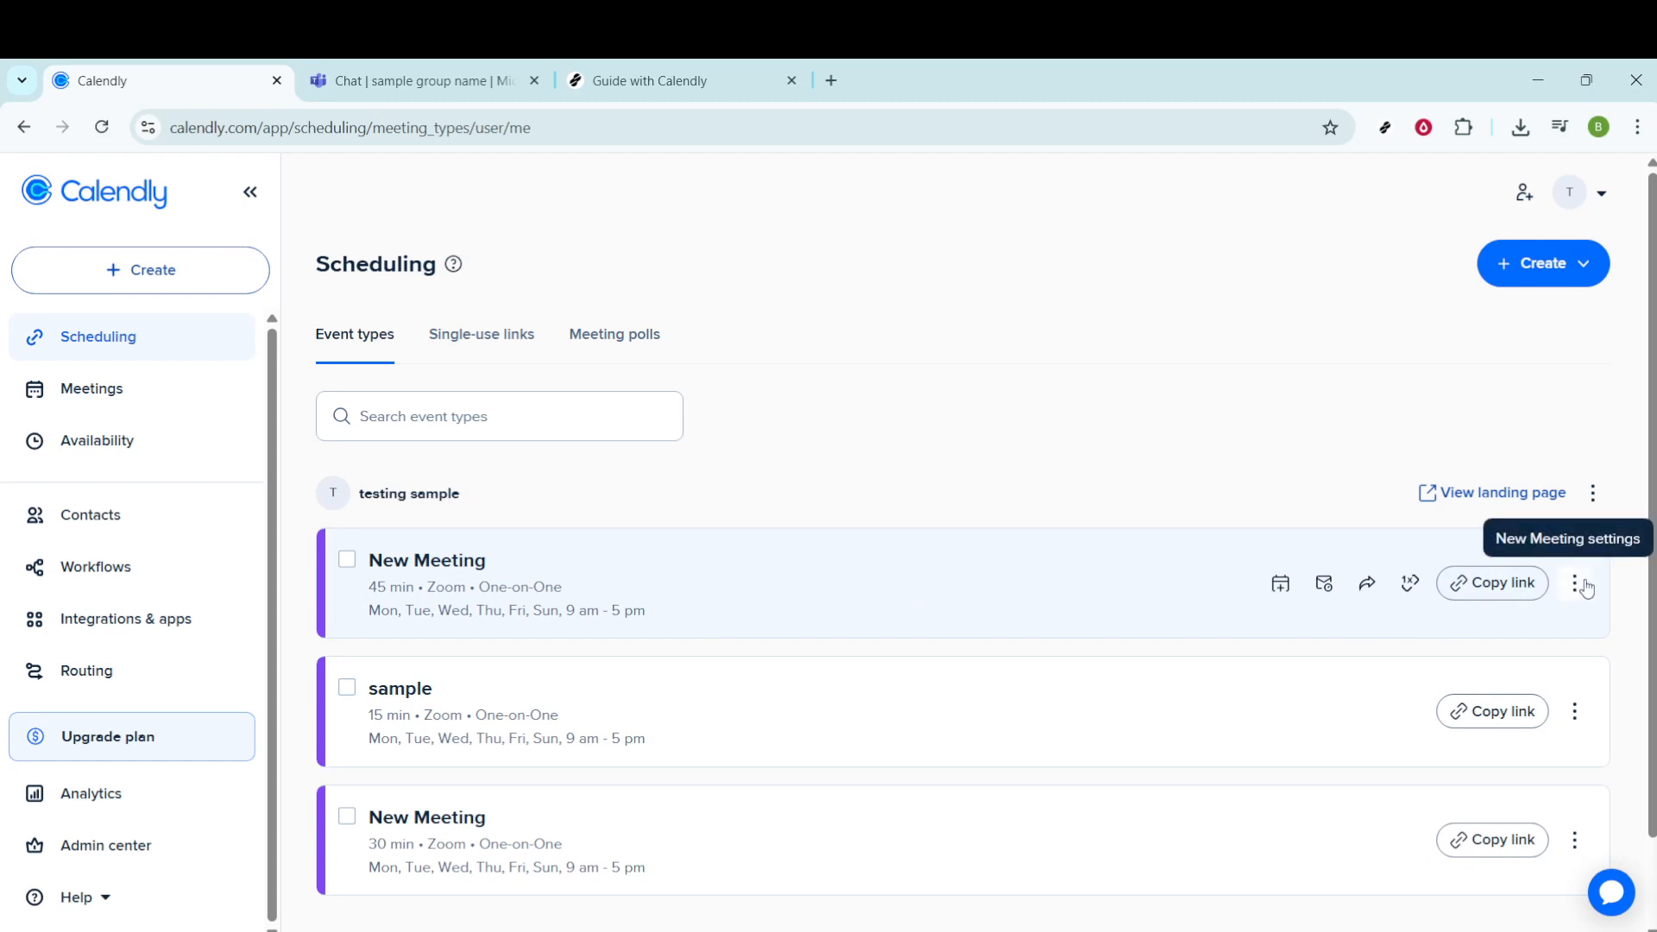
Show the options menu for the 45-minute New Meeting event card
{"action": "left_click", "coordinate": [1574, 583]}
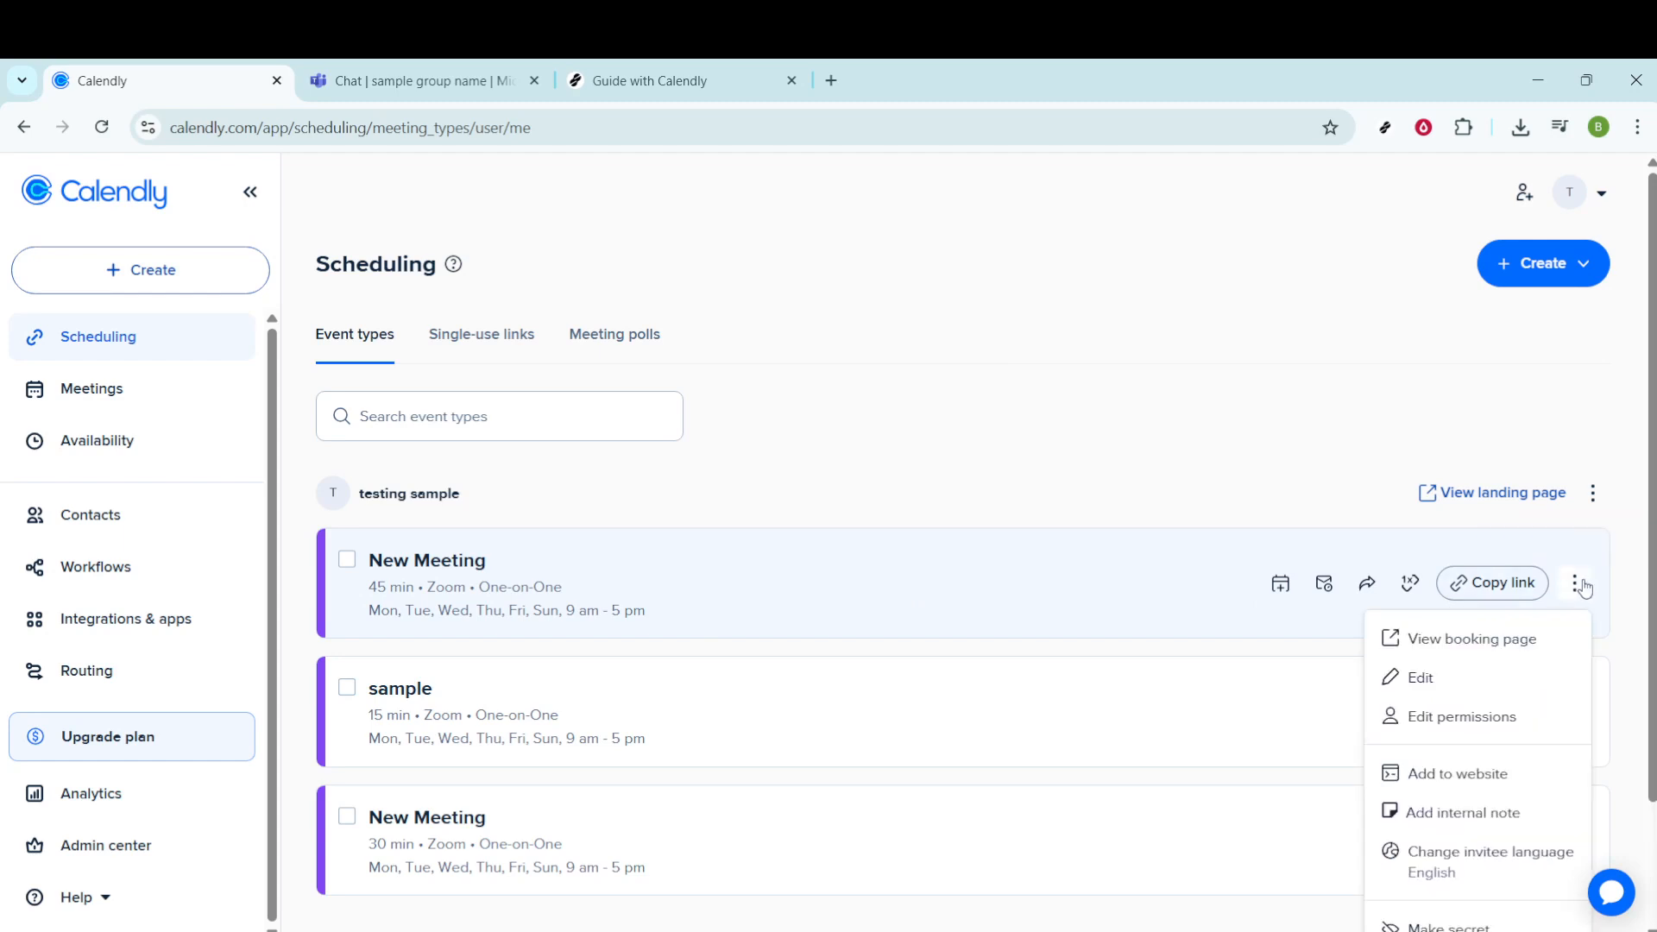
{"action": "mouse_move", "coordinate": [1453, 677]}
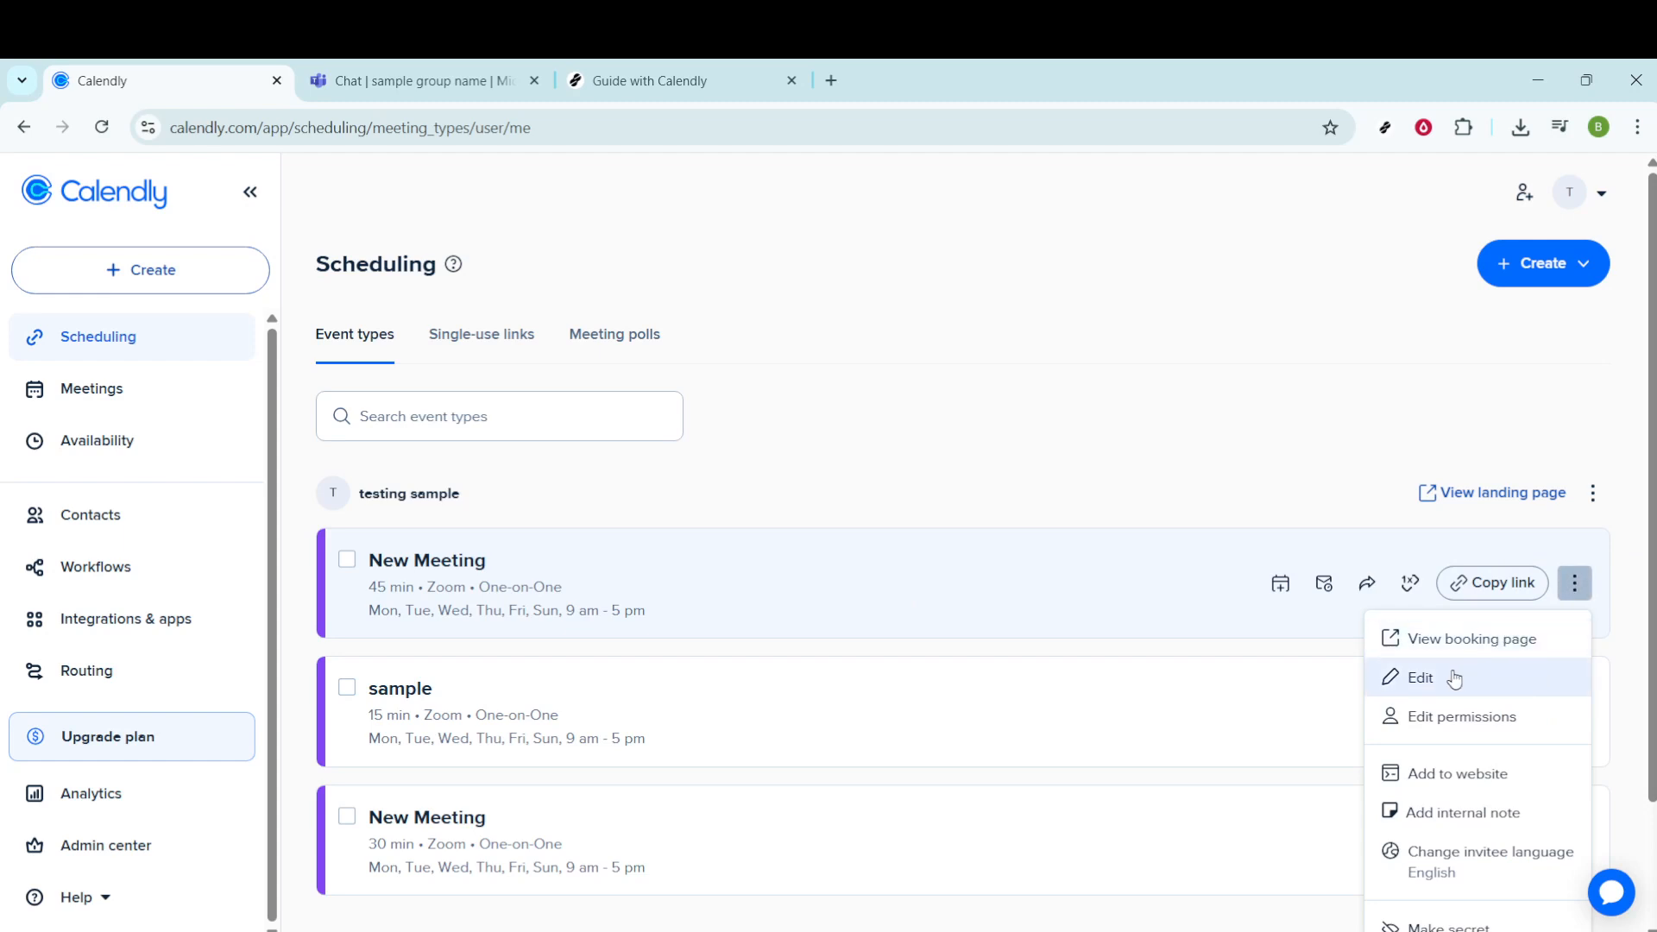
{"action": "mouse_move", "coordinate": [1413, 693]}
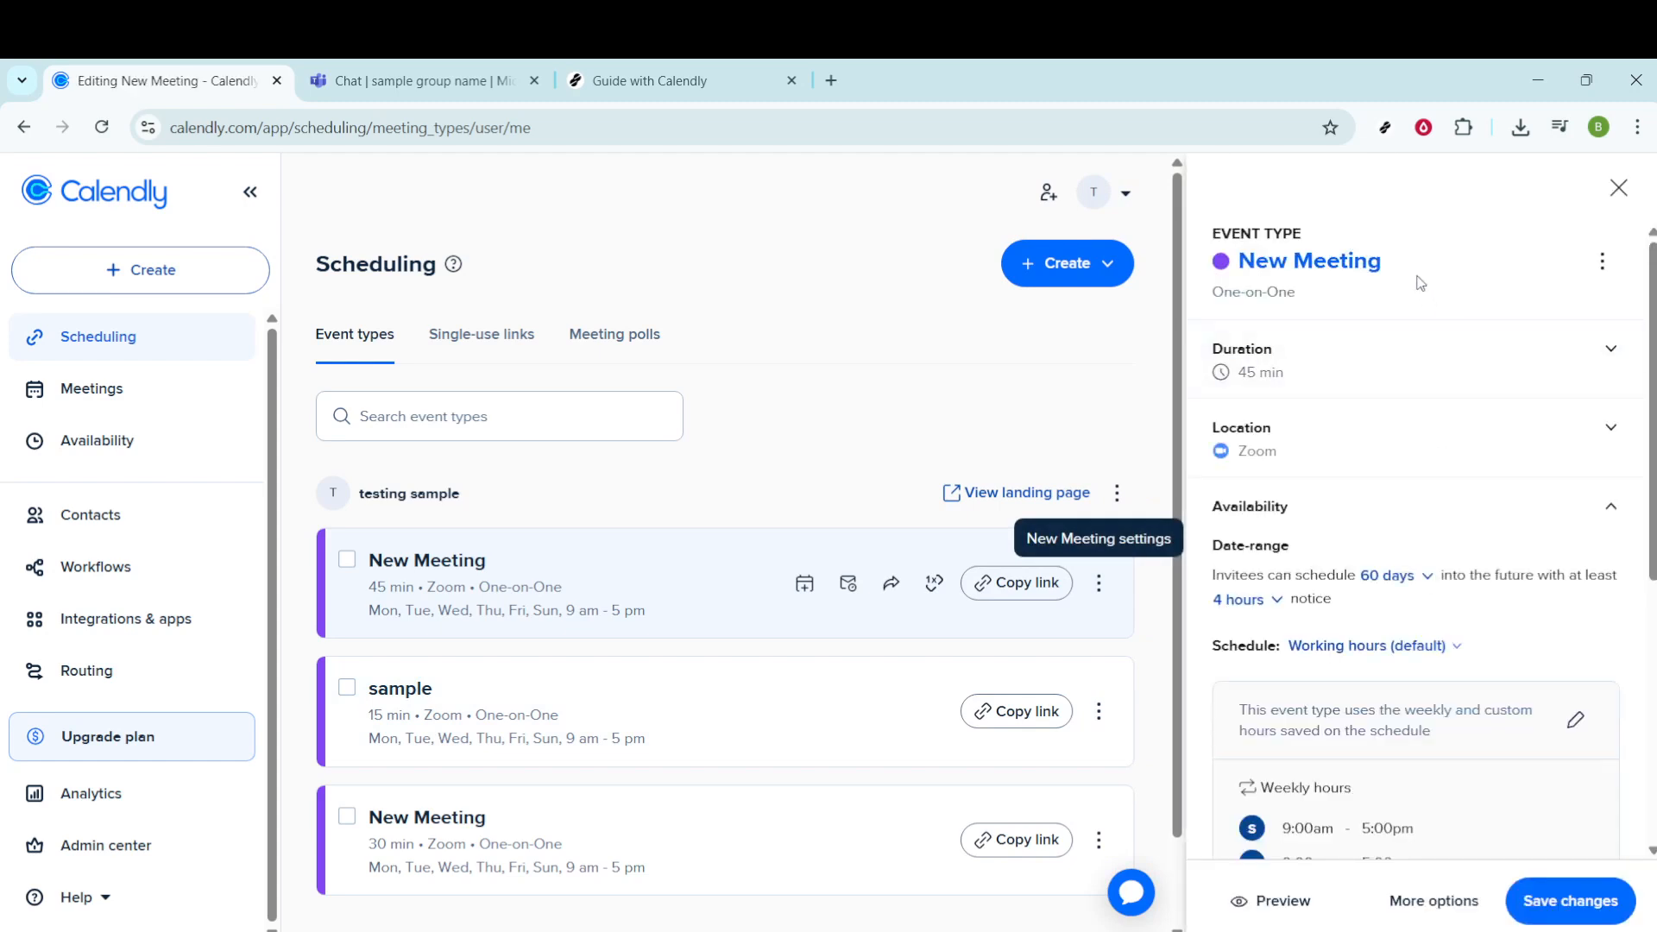
{"action": "mouse_move", "coordinate": [1417, 273]}
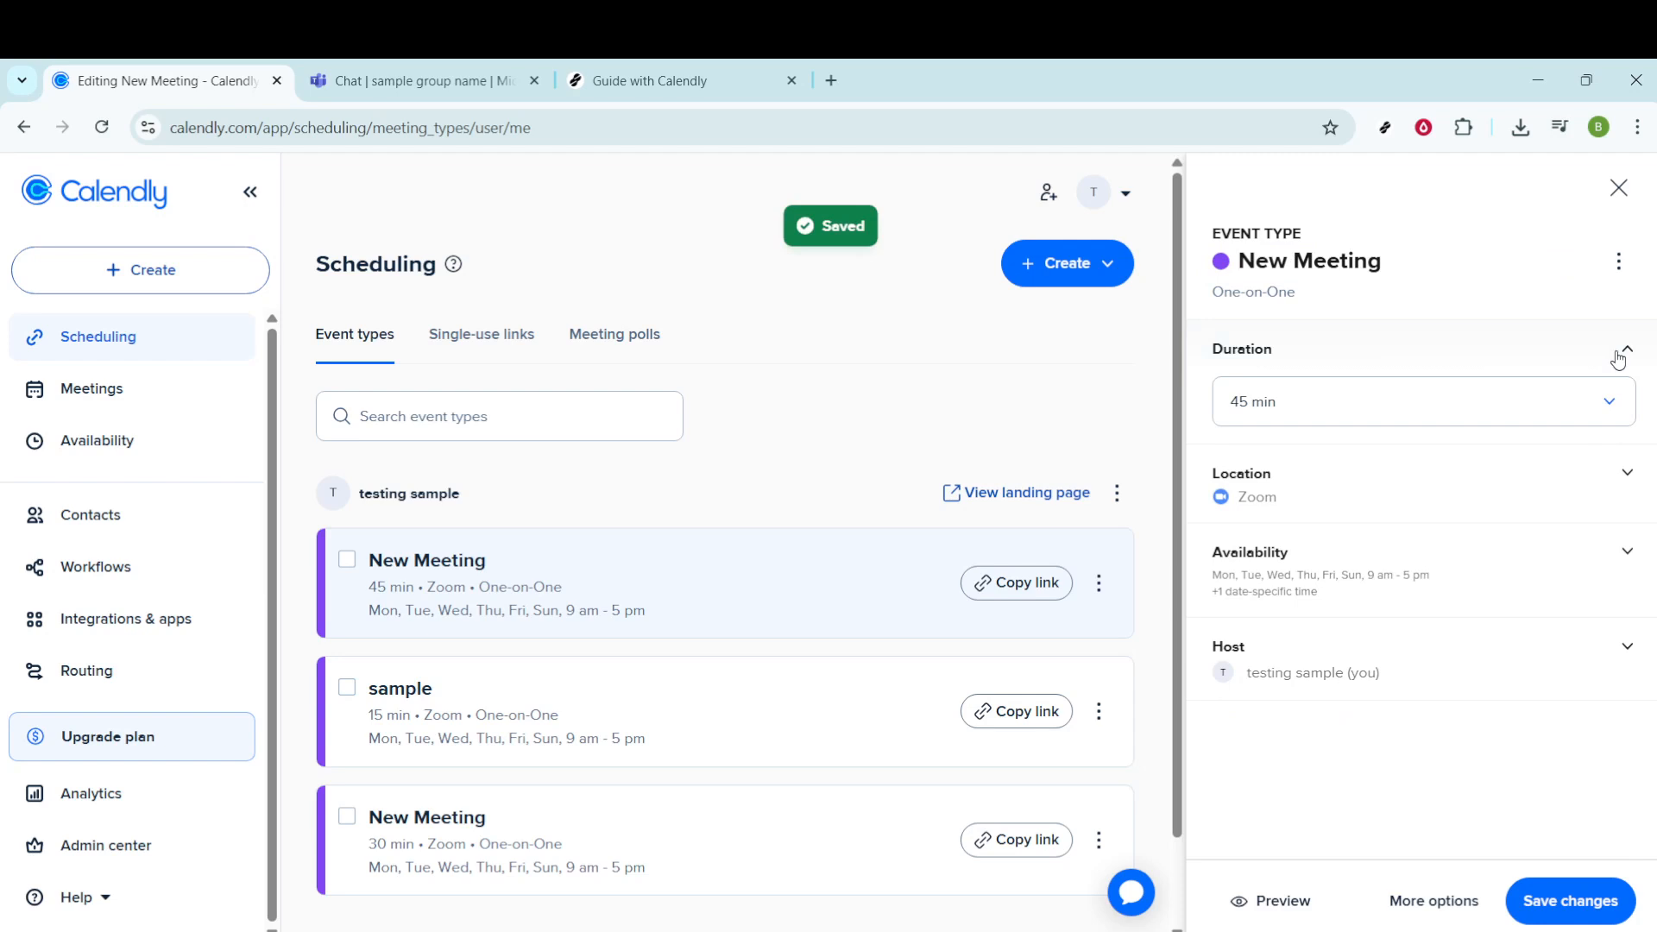
Collapse duration, expand the location settings and start adding a second meeting location
{"action": "left_click", "coordinate": [1628, 349]}
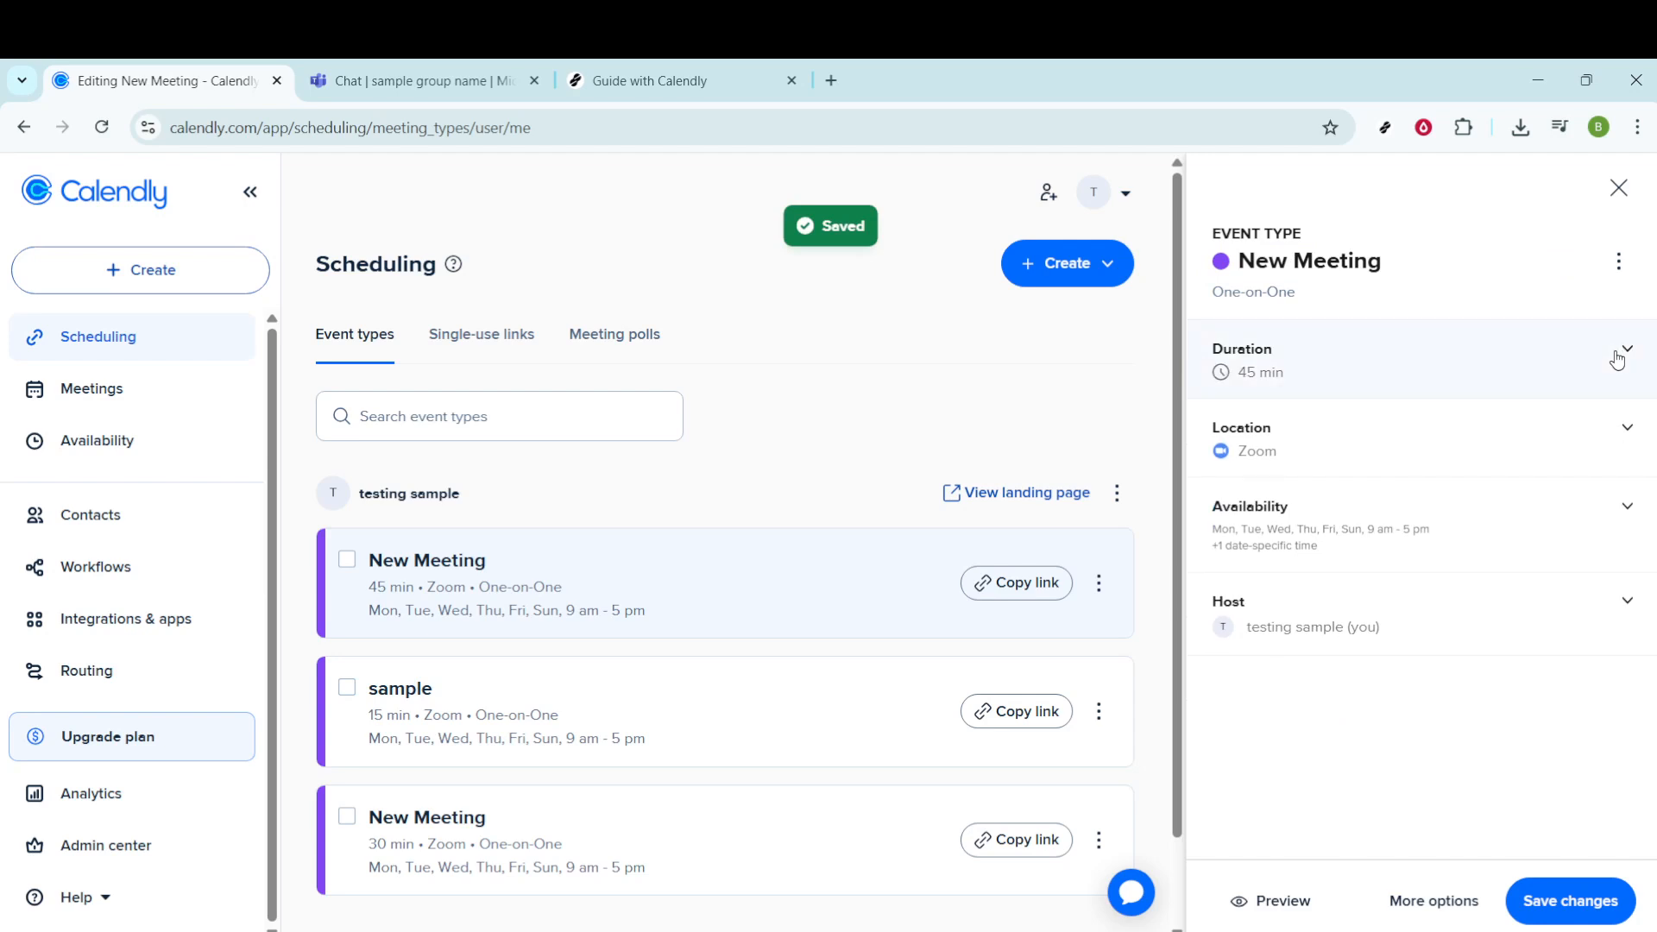
{"action": "mouse_move", "coordinate": [1609, 398]}
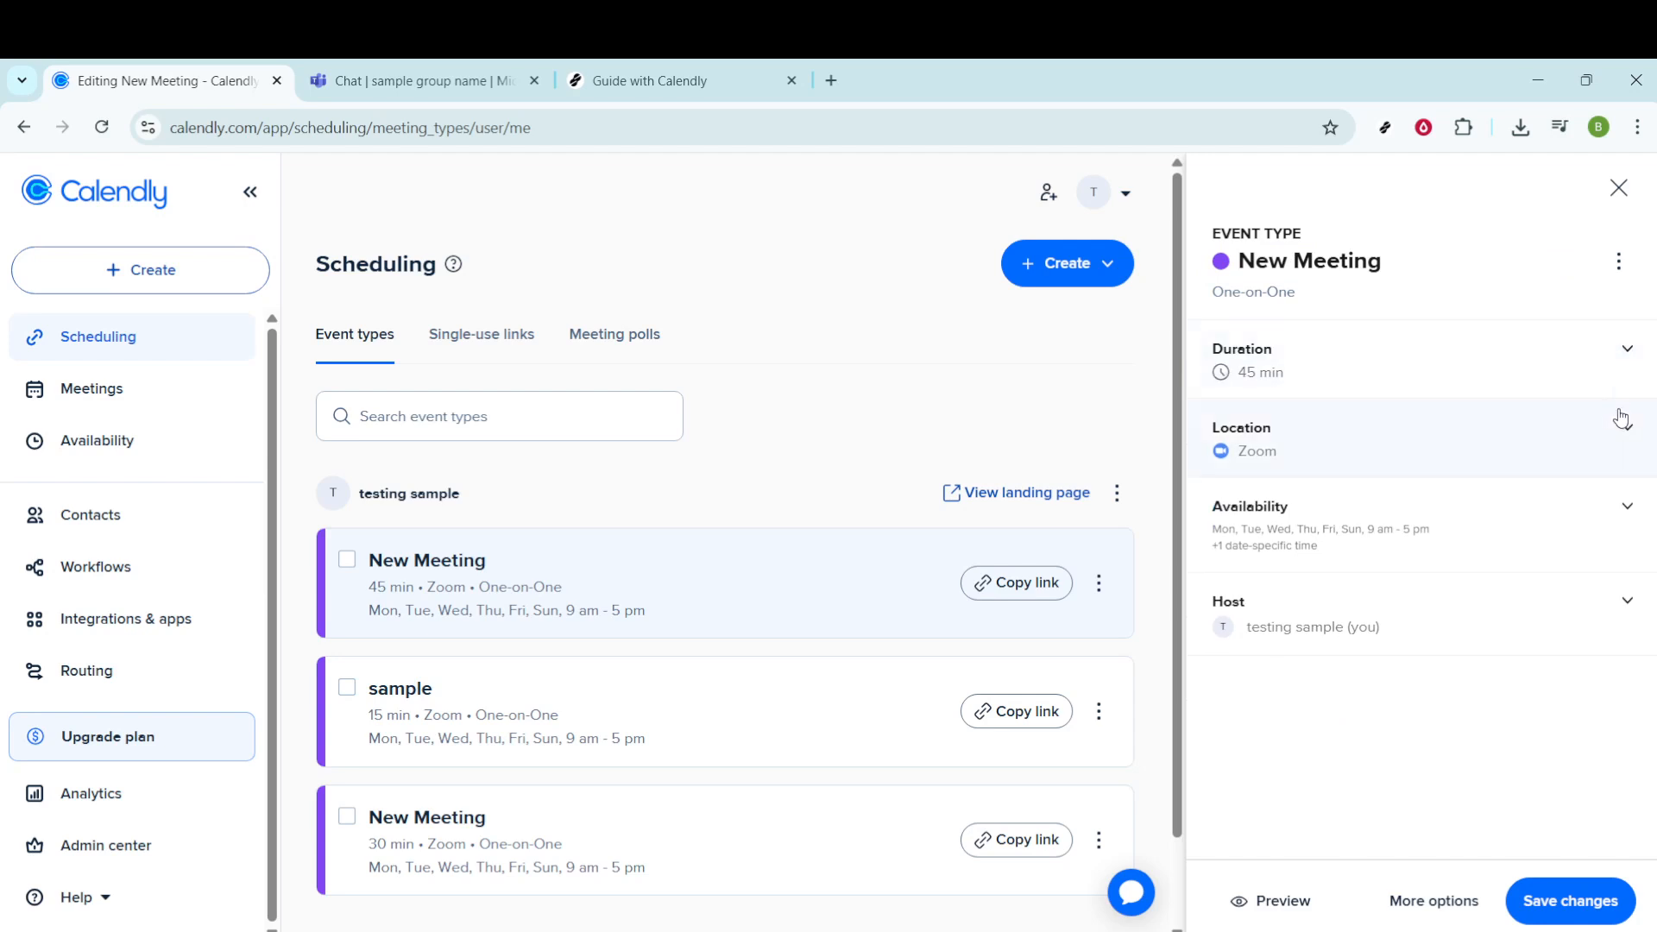
{"action": "mouse_move", "coordinate": [1626, 431]}
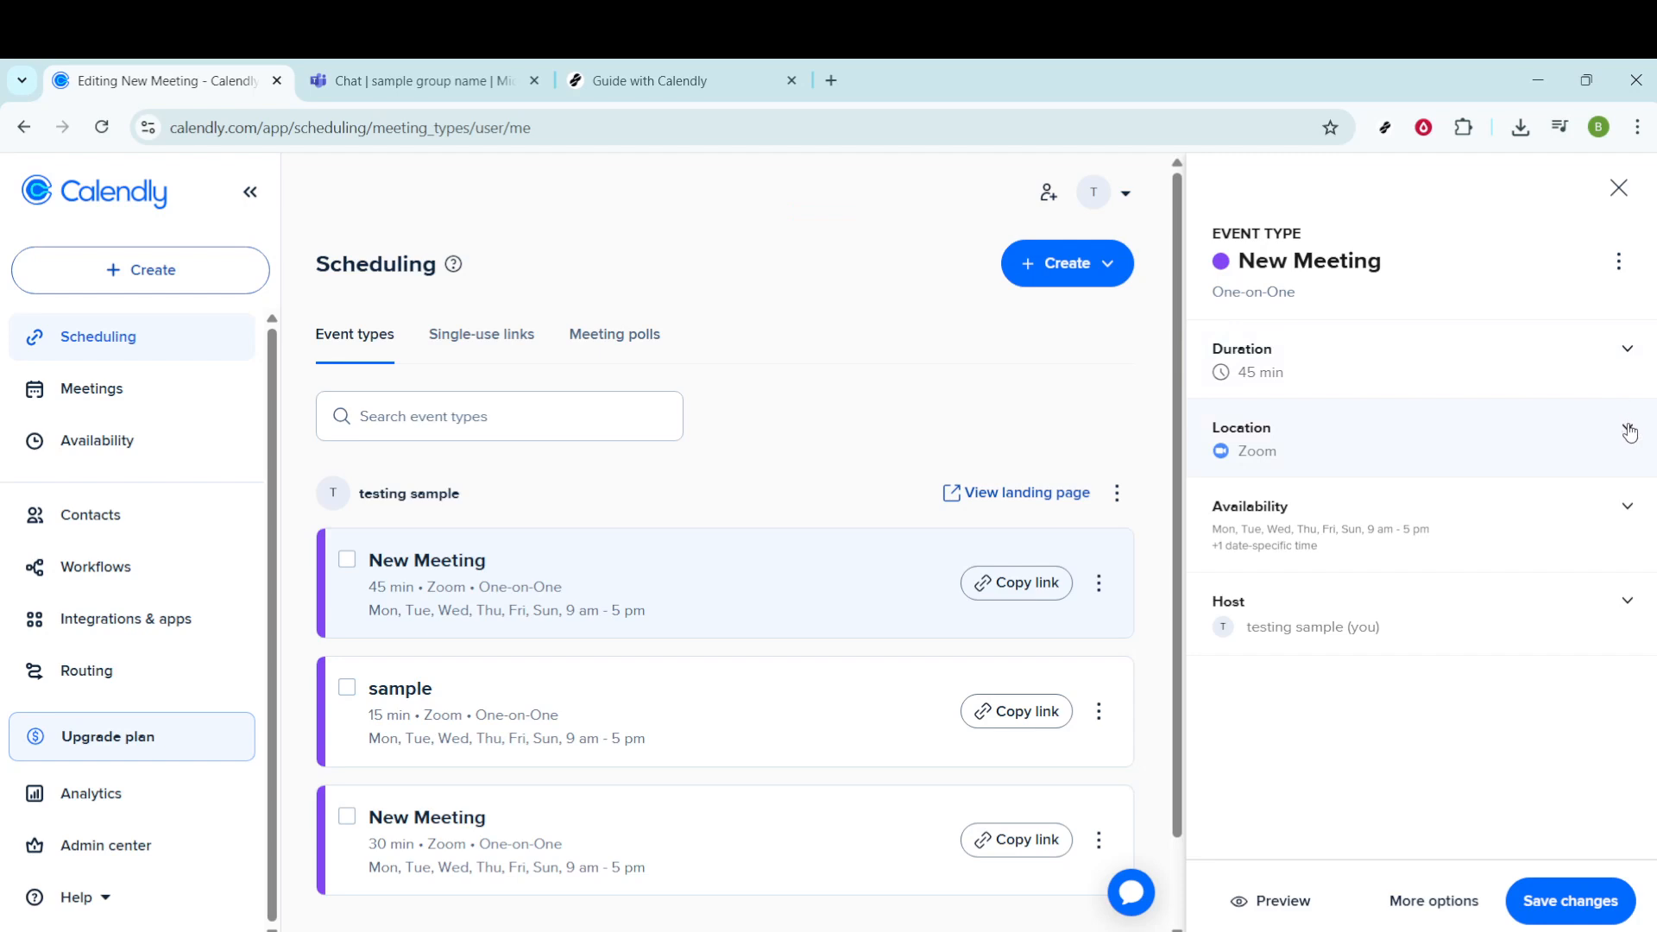
{"action": "left_click", "coordinate": [1626, 431]}
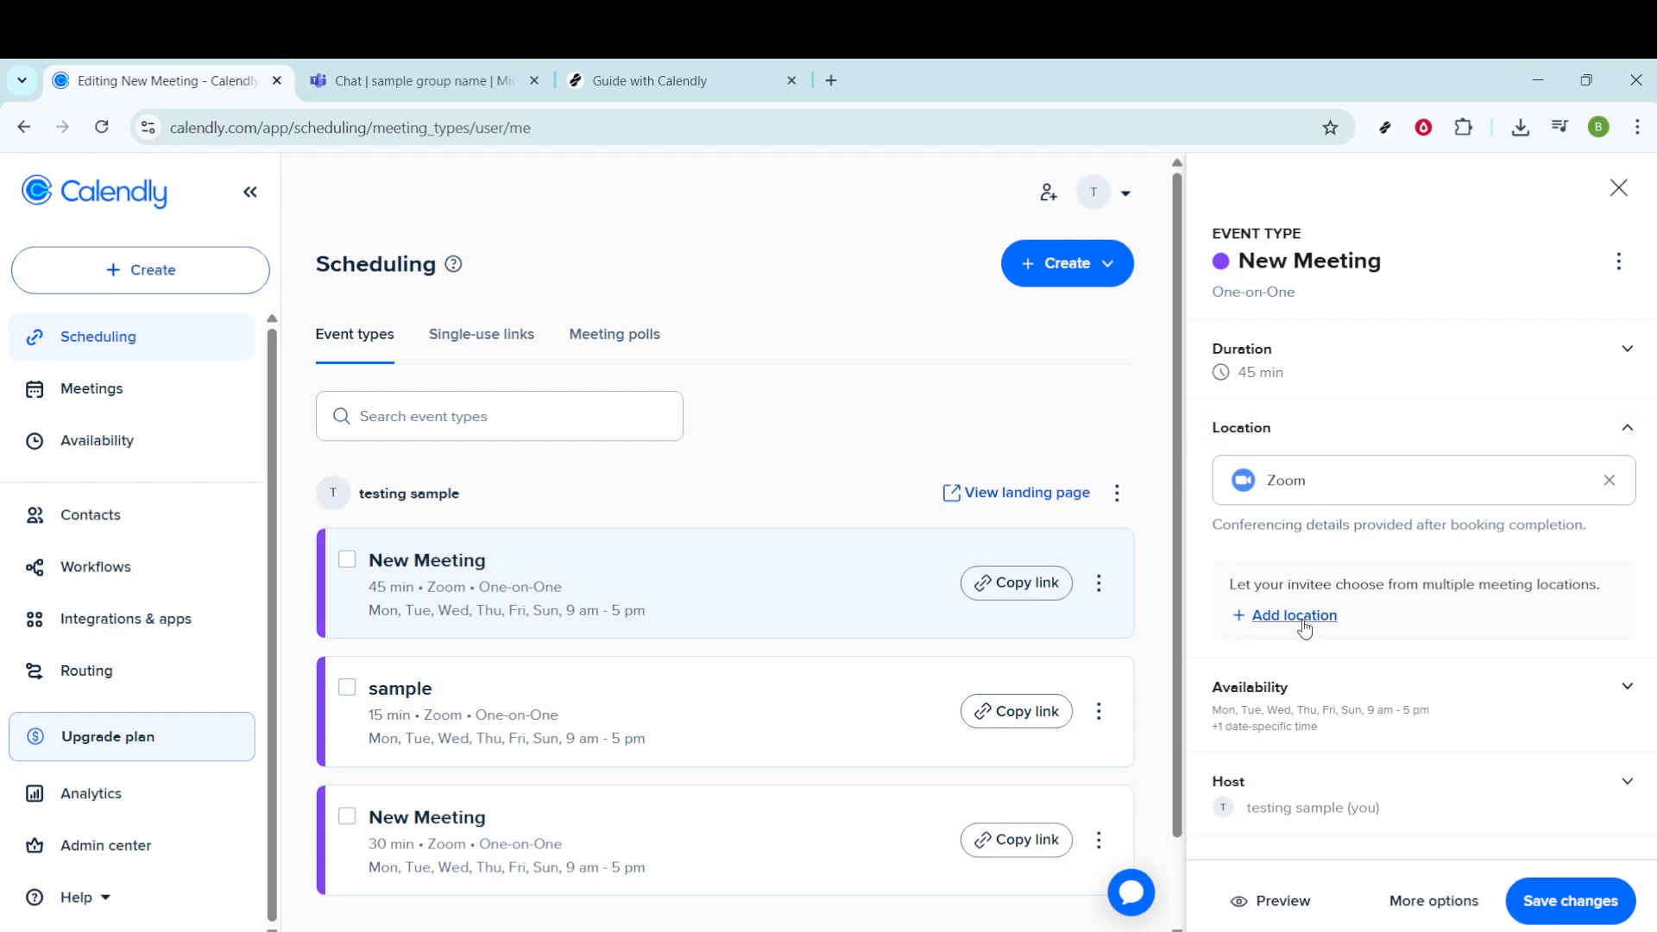
{"action": "left_click", "coordinate": [1294, 614]}
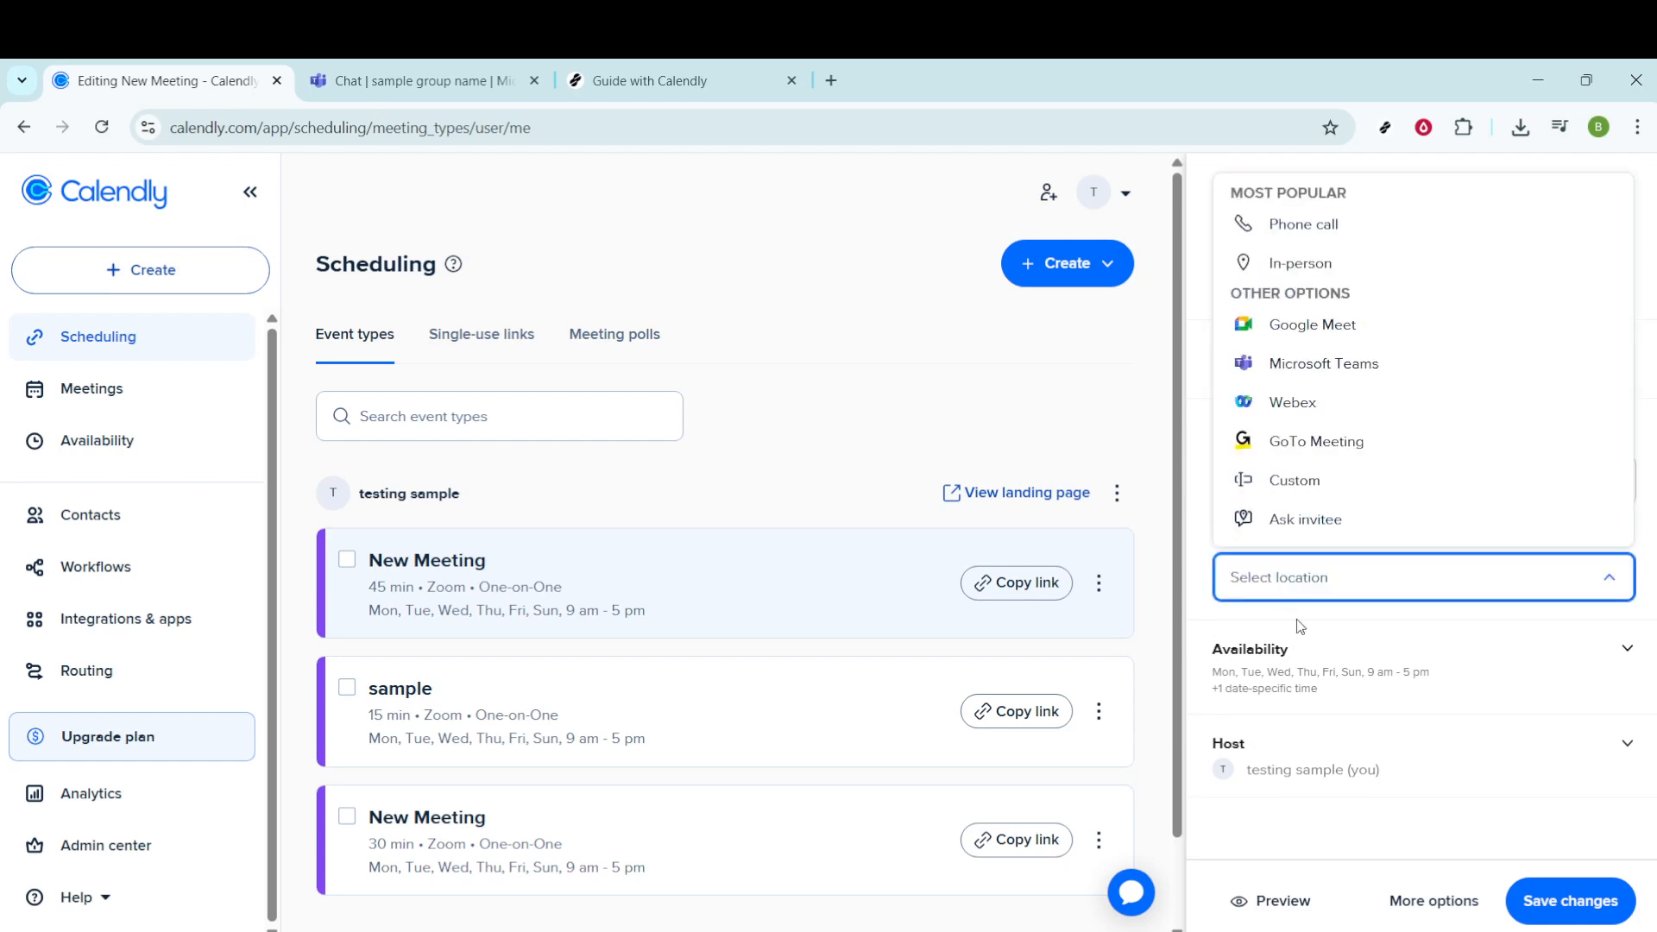
{"action": "mouse_move", "coordinate": [1308, 421]}
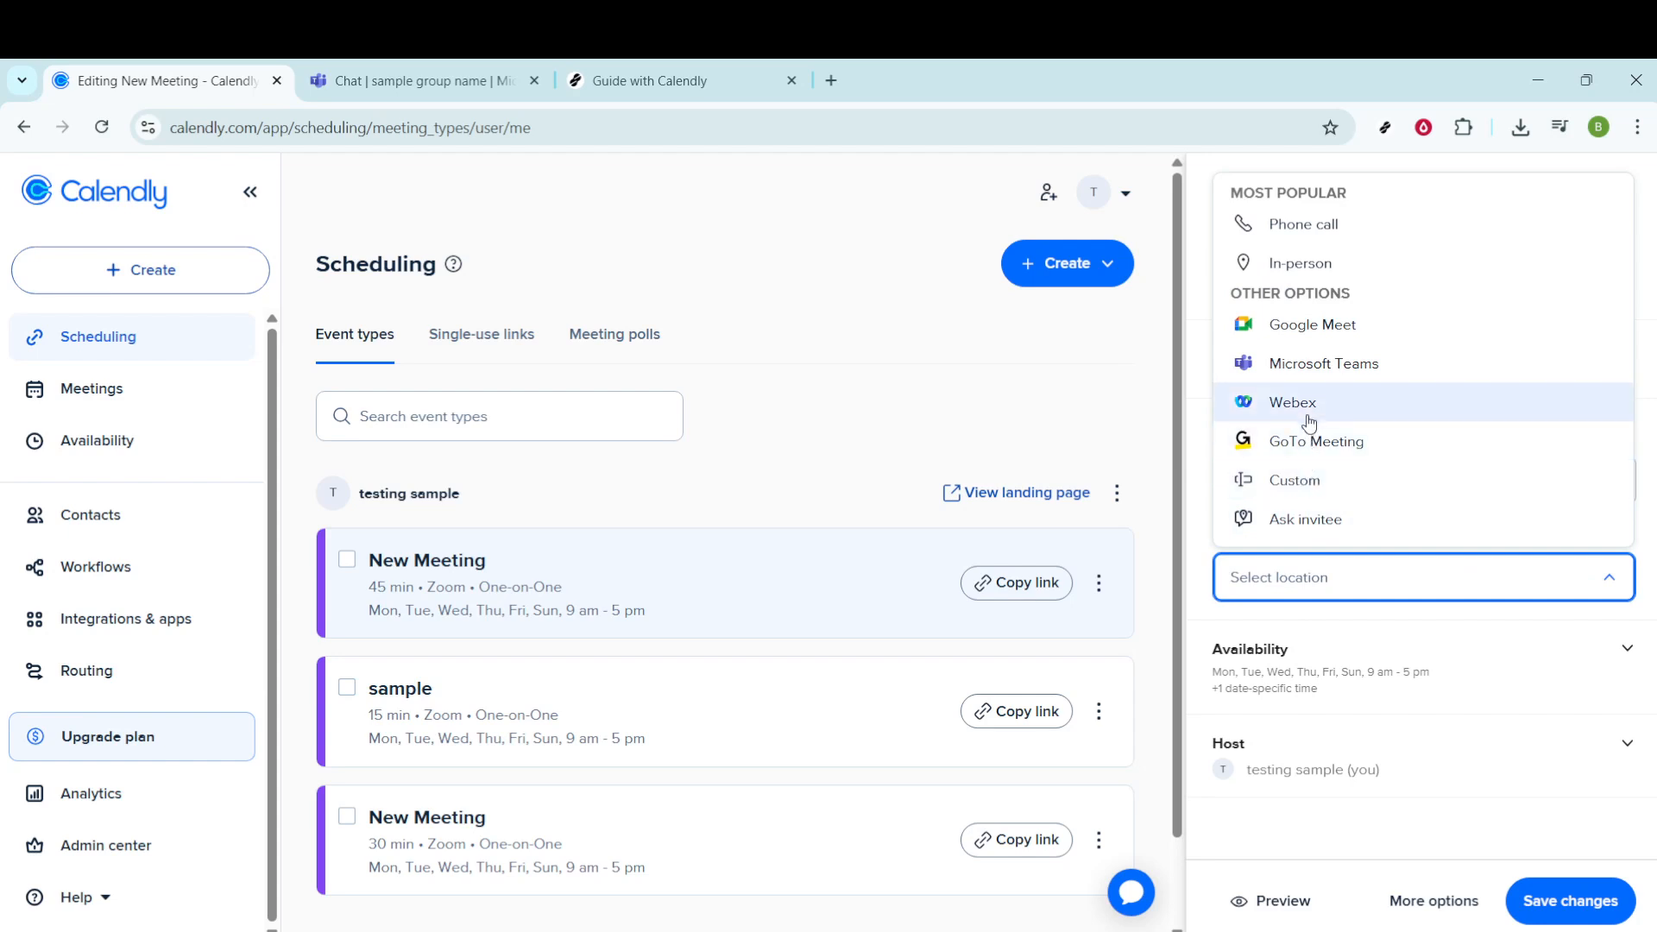
{"action": "mouse_move", "coordinate": [1325, 328]}
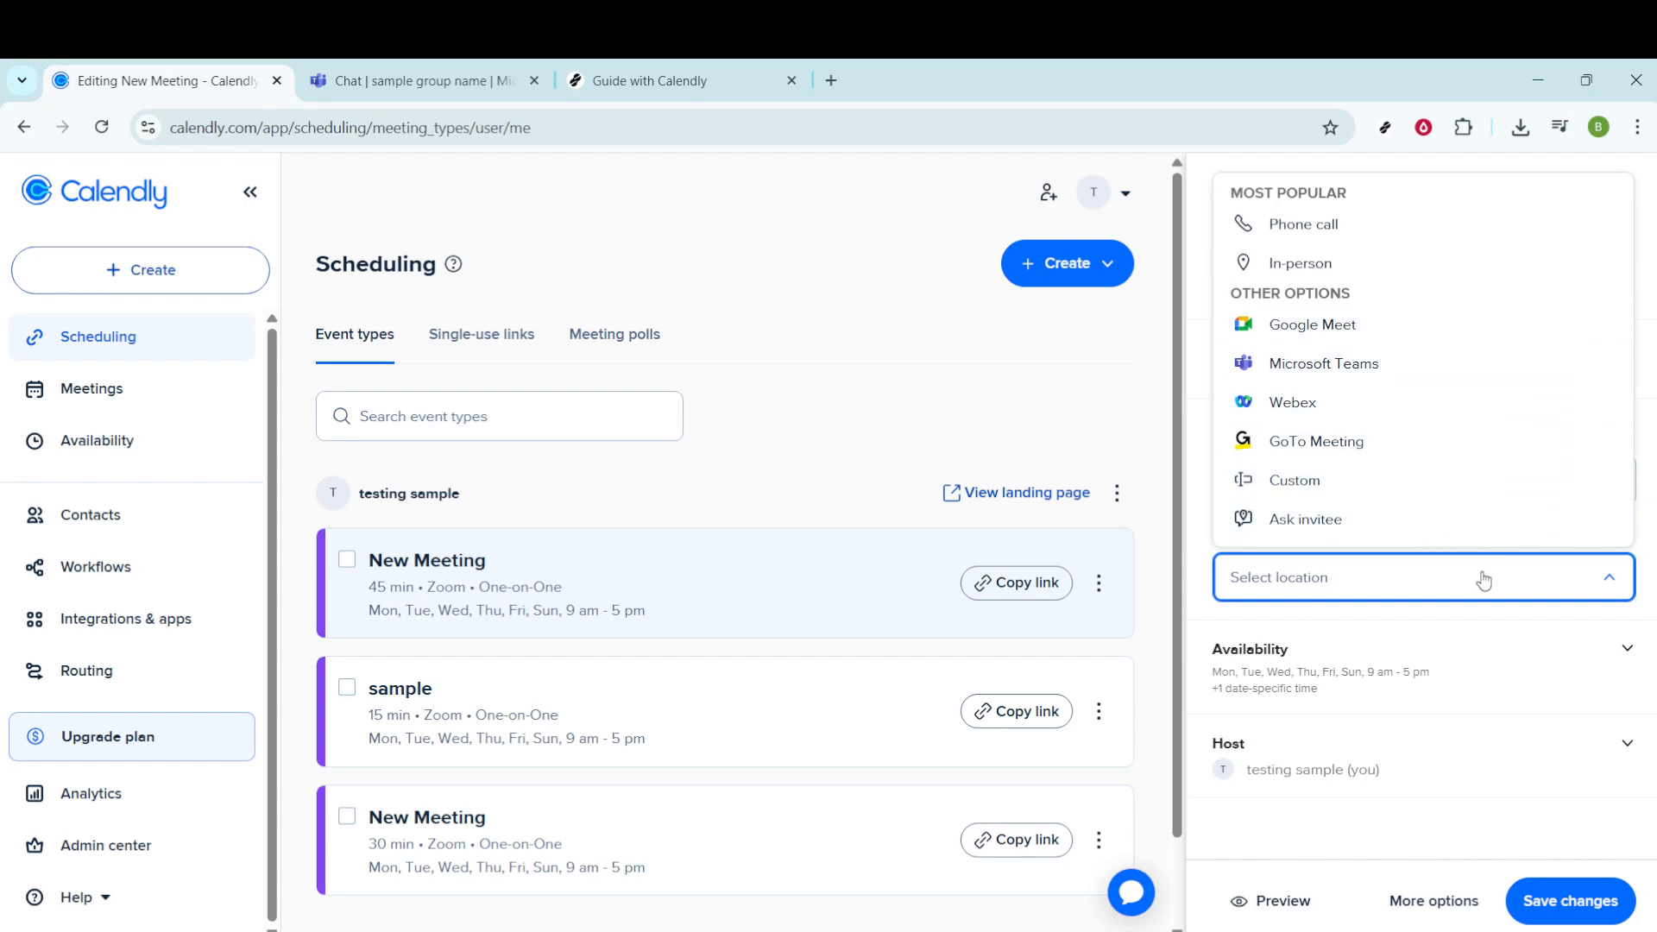
{"action": "mouse_move", "coordinate": [1629, 676]}
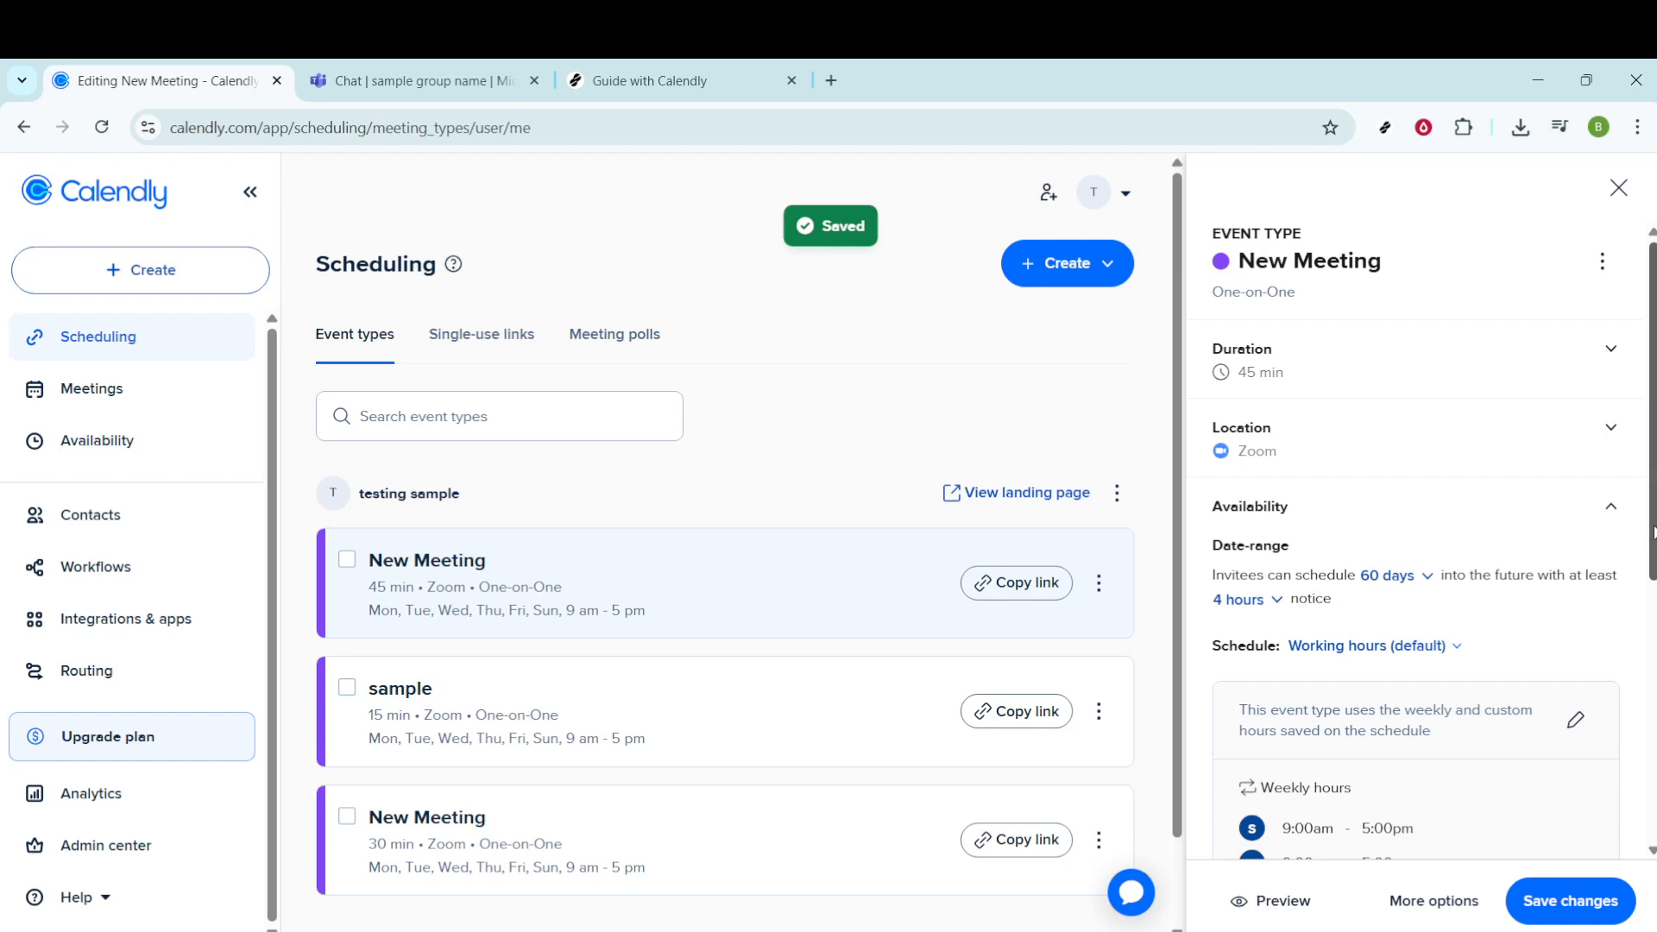
Scroll the side panel down to the further settings sections
{"action": "scroll", "scroll_direction": "down", "scroll_amount": 3}
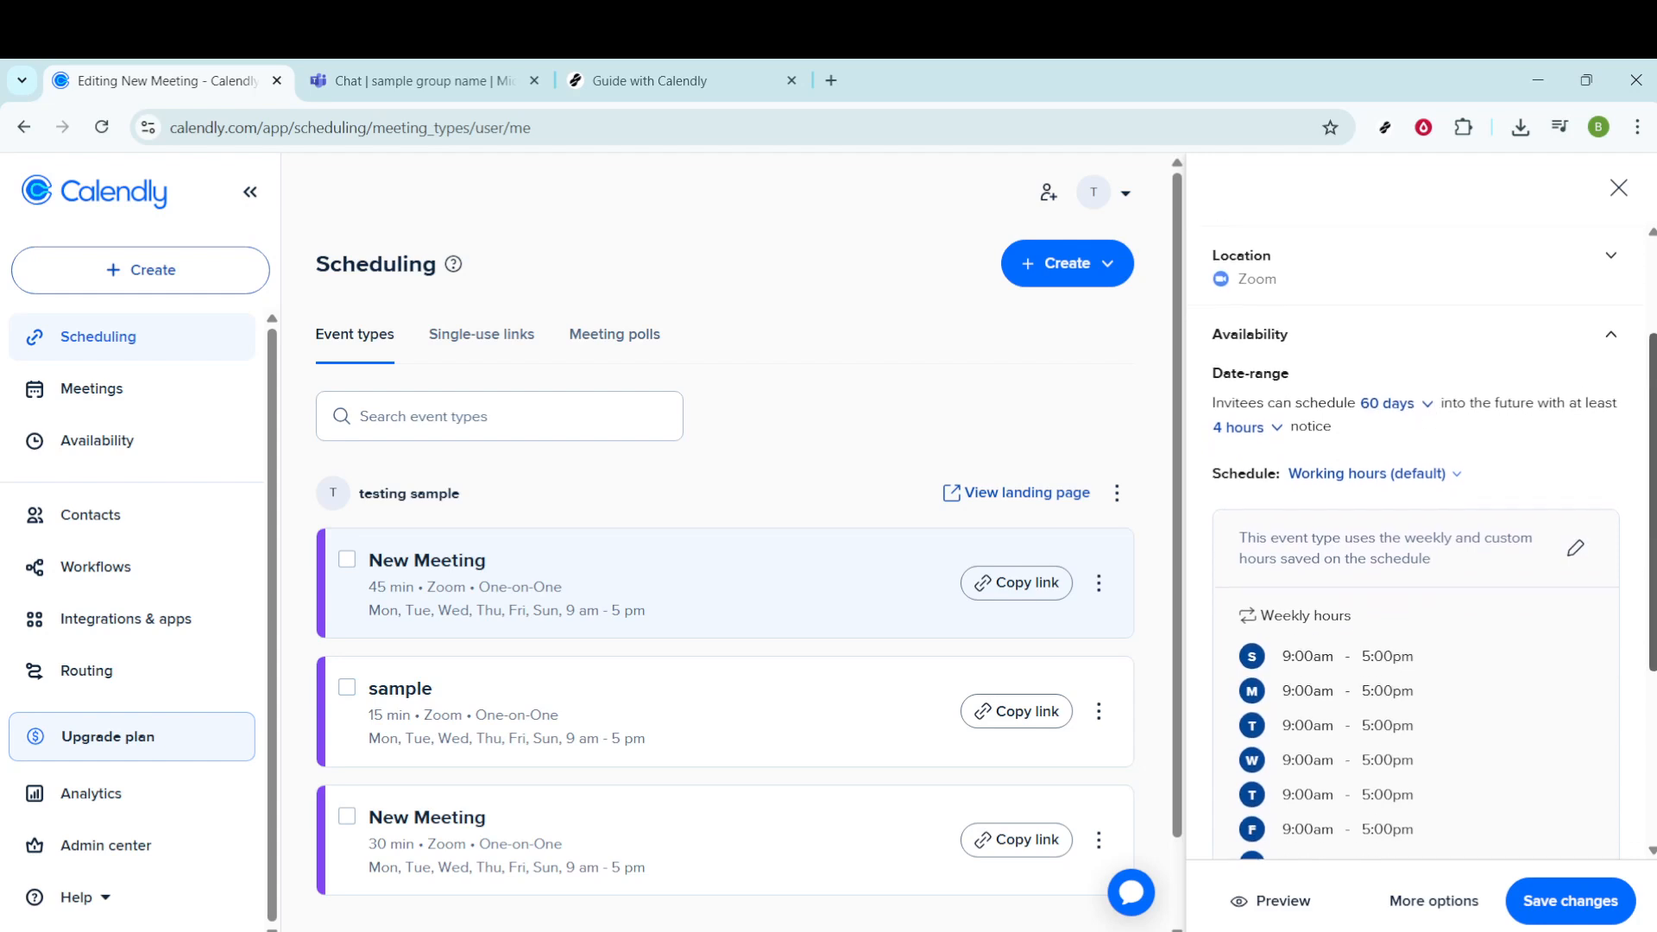
{"action": "scroll", "scroll_direction": "down", "scroll_amount": 3}
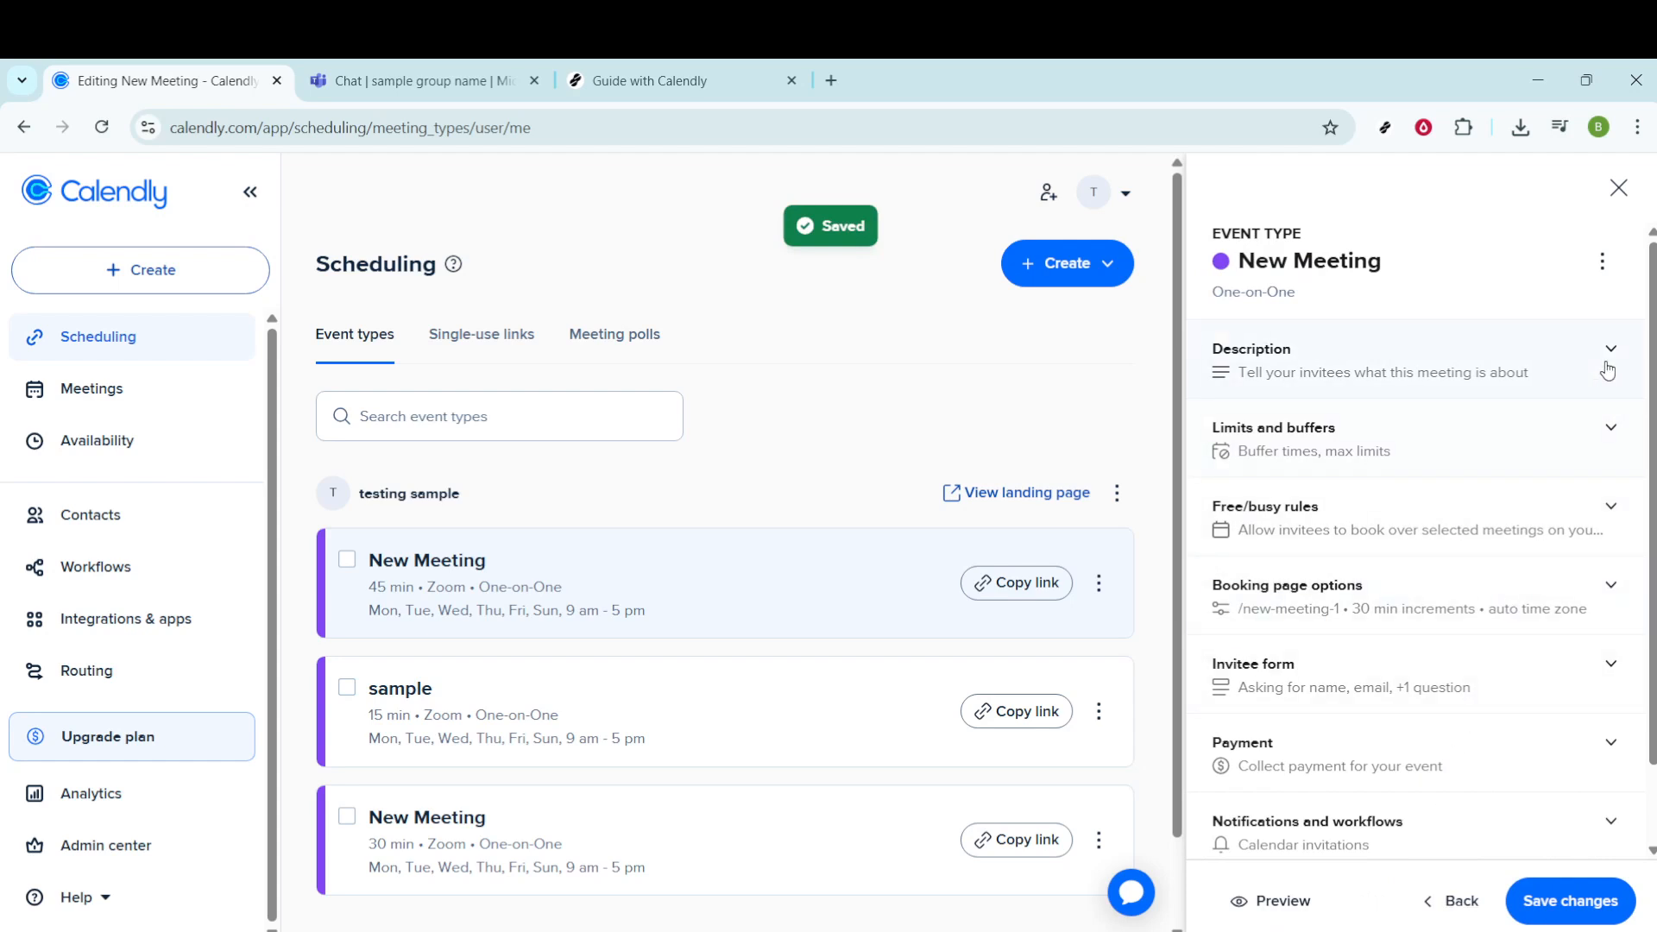
Review Description and Limits and buffers, then expand Free/busy rules with its meeting exception option
{"action": "left_click", "coordinate": [1610, 349]}
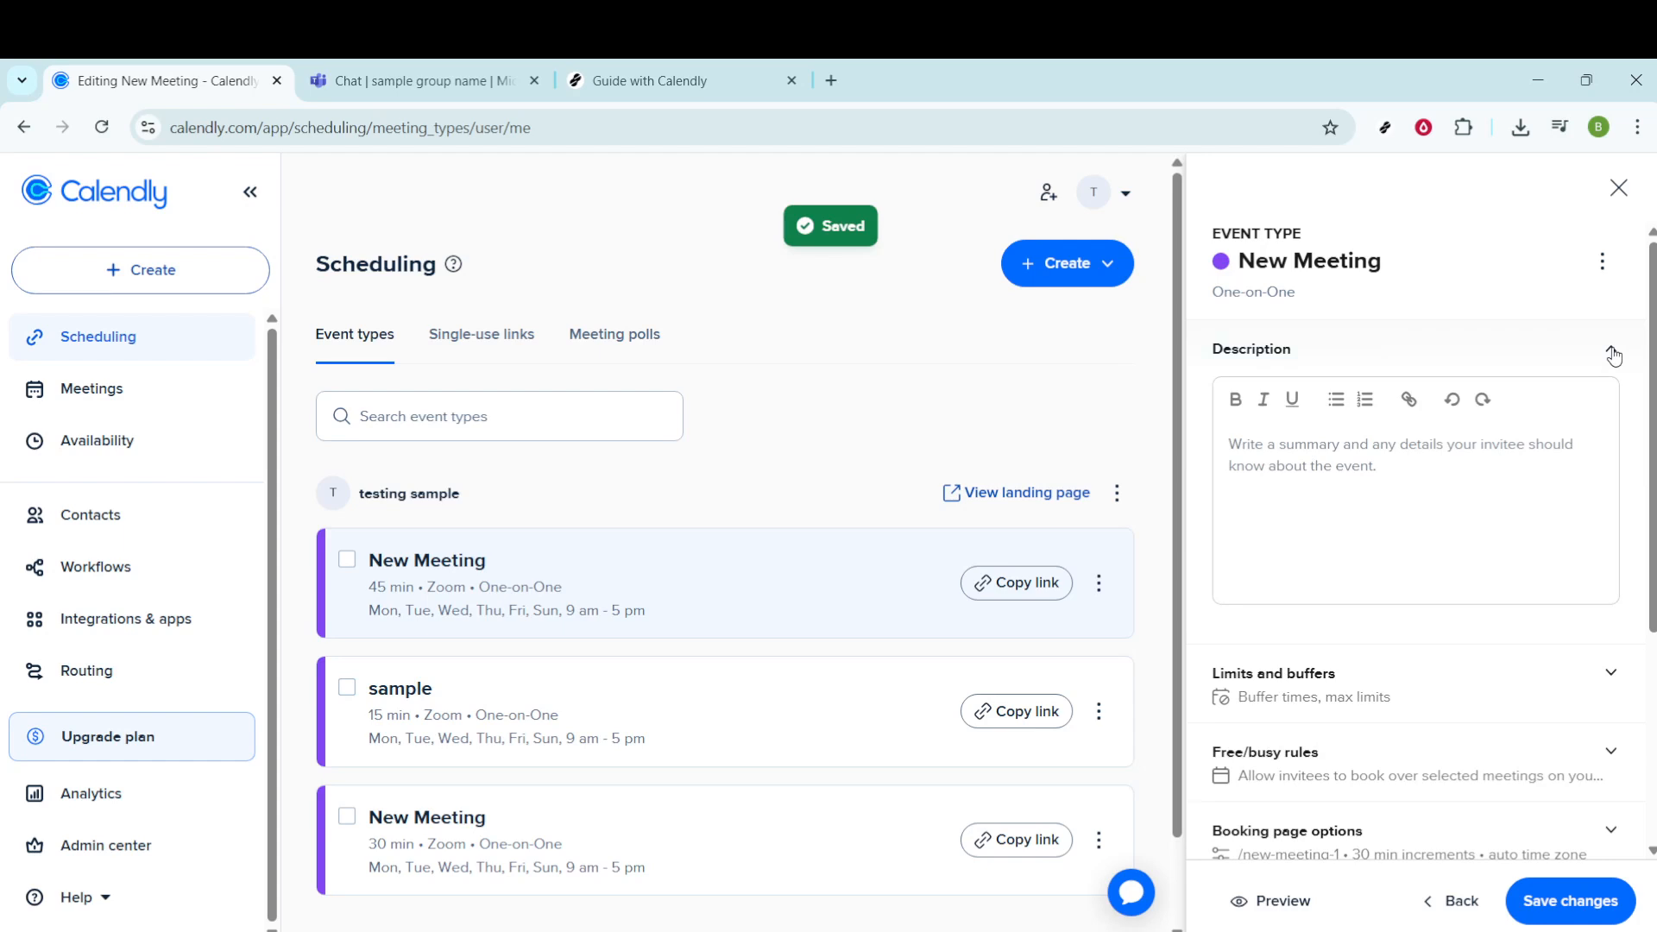
{"action": "left_click", "coordinate": [1612, 356]}
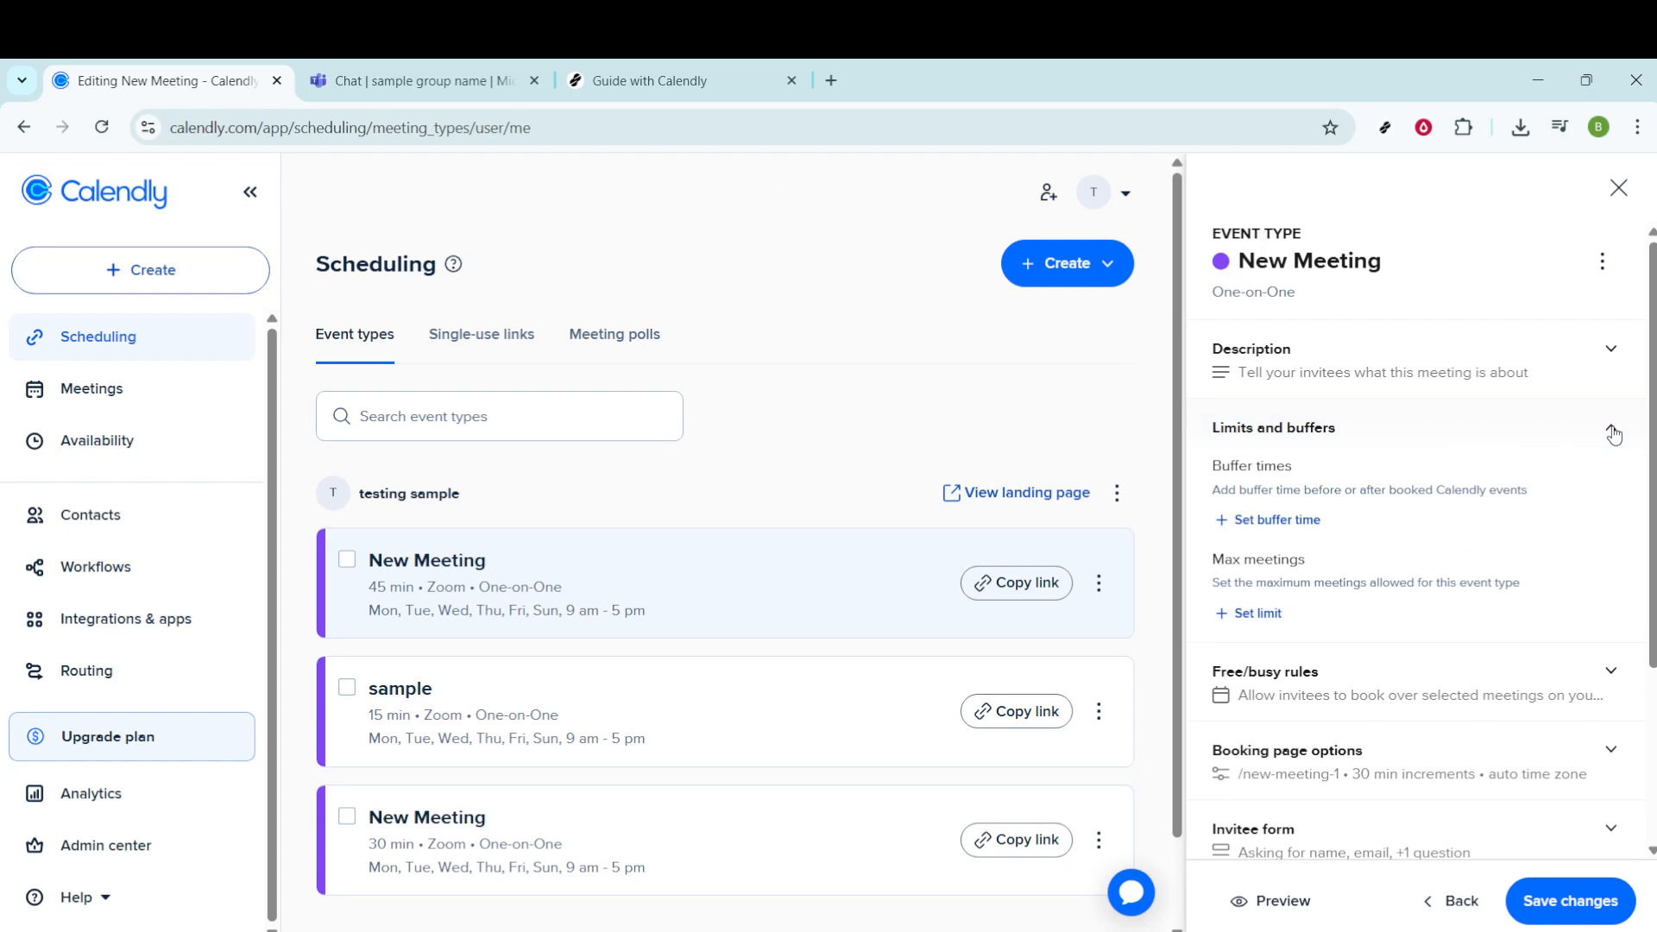
{"action": "left_click", "coordinate": [1613, 435]}
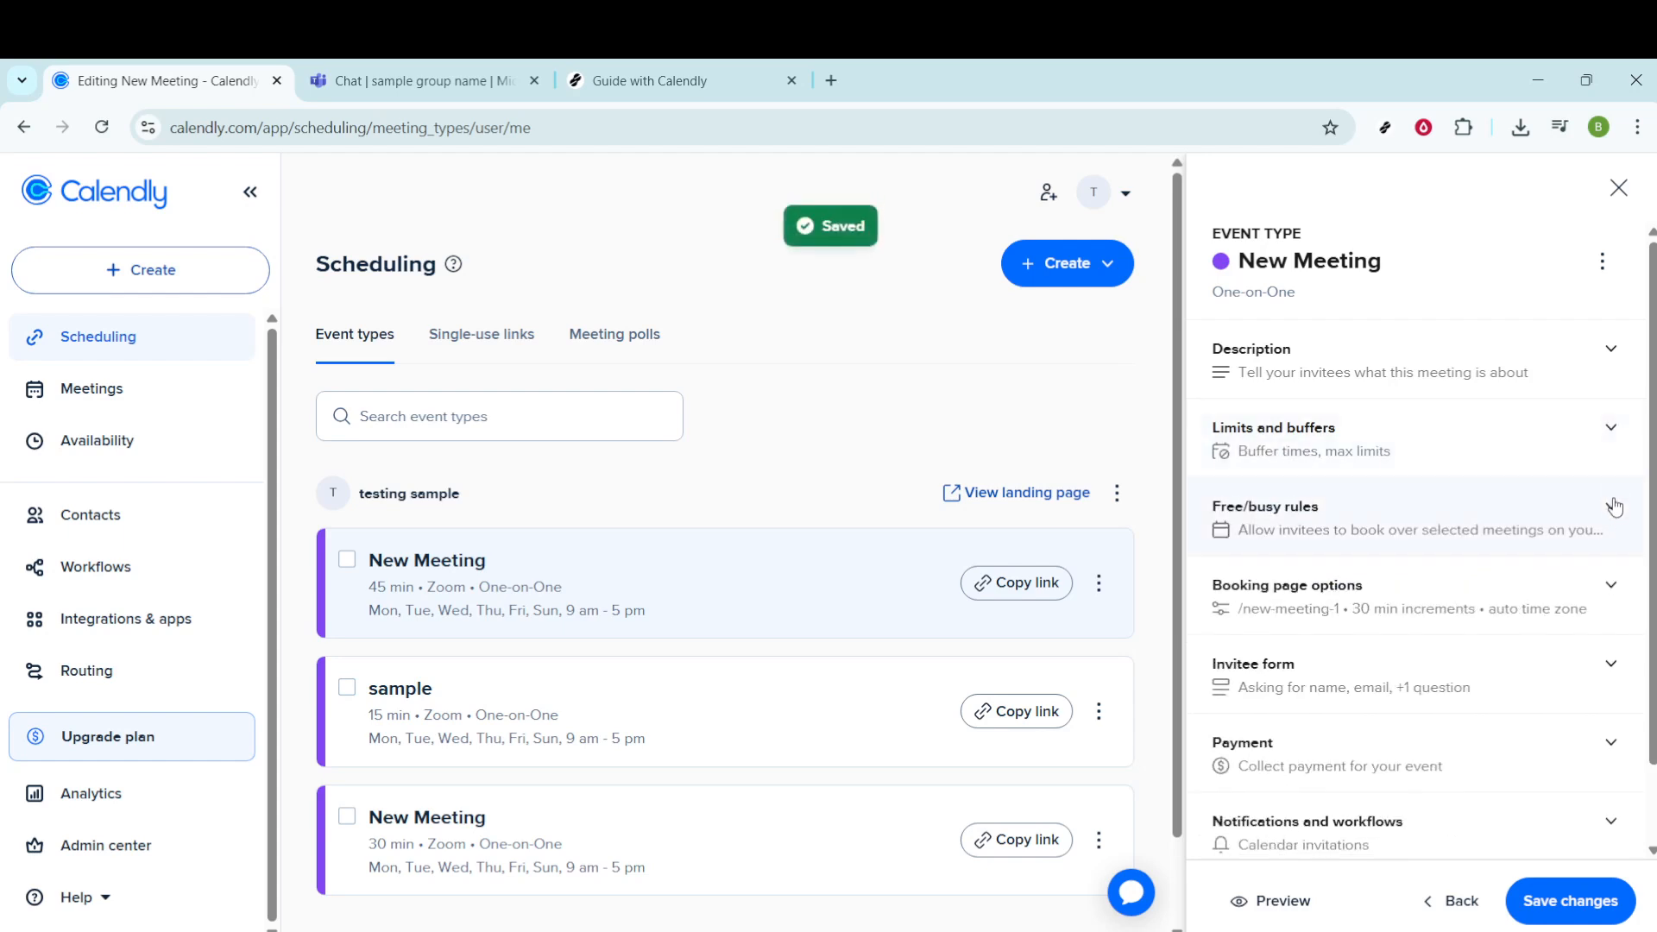
{"action": "left_click", "coordinate": [1611, 504]}
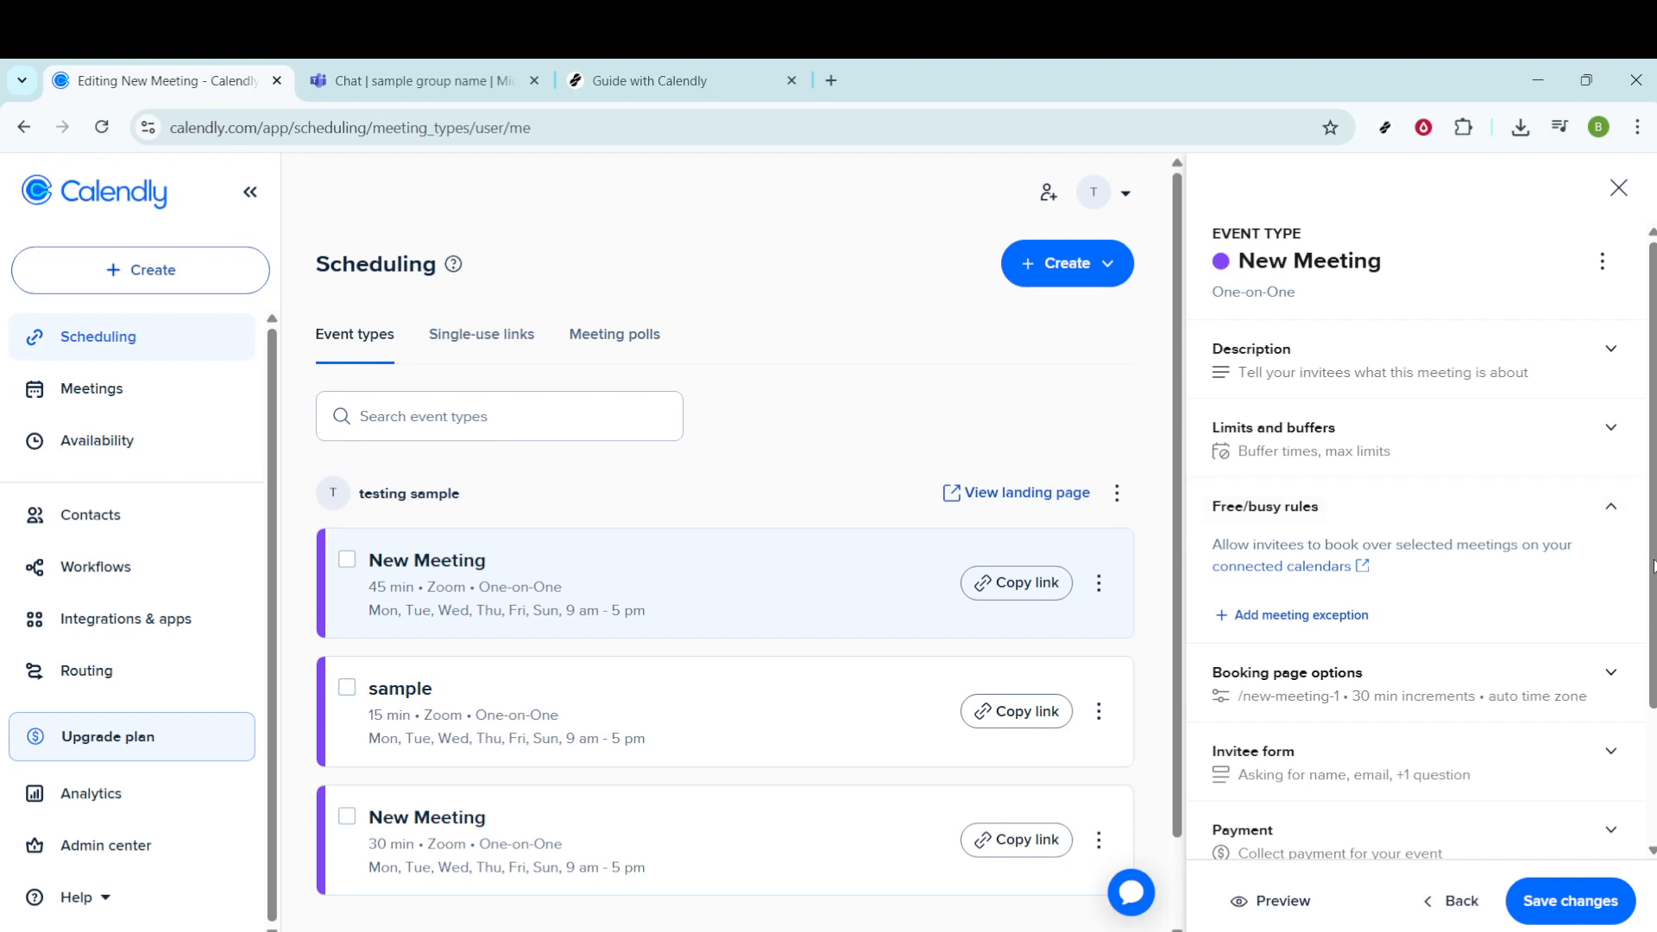
Expand Booking page options showing the new-meeting-1 slug, 30 min increments and time zone display
{"action": "scroll", "scroll_direction": "down", "scroll_amount": 3}
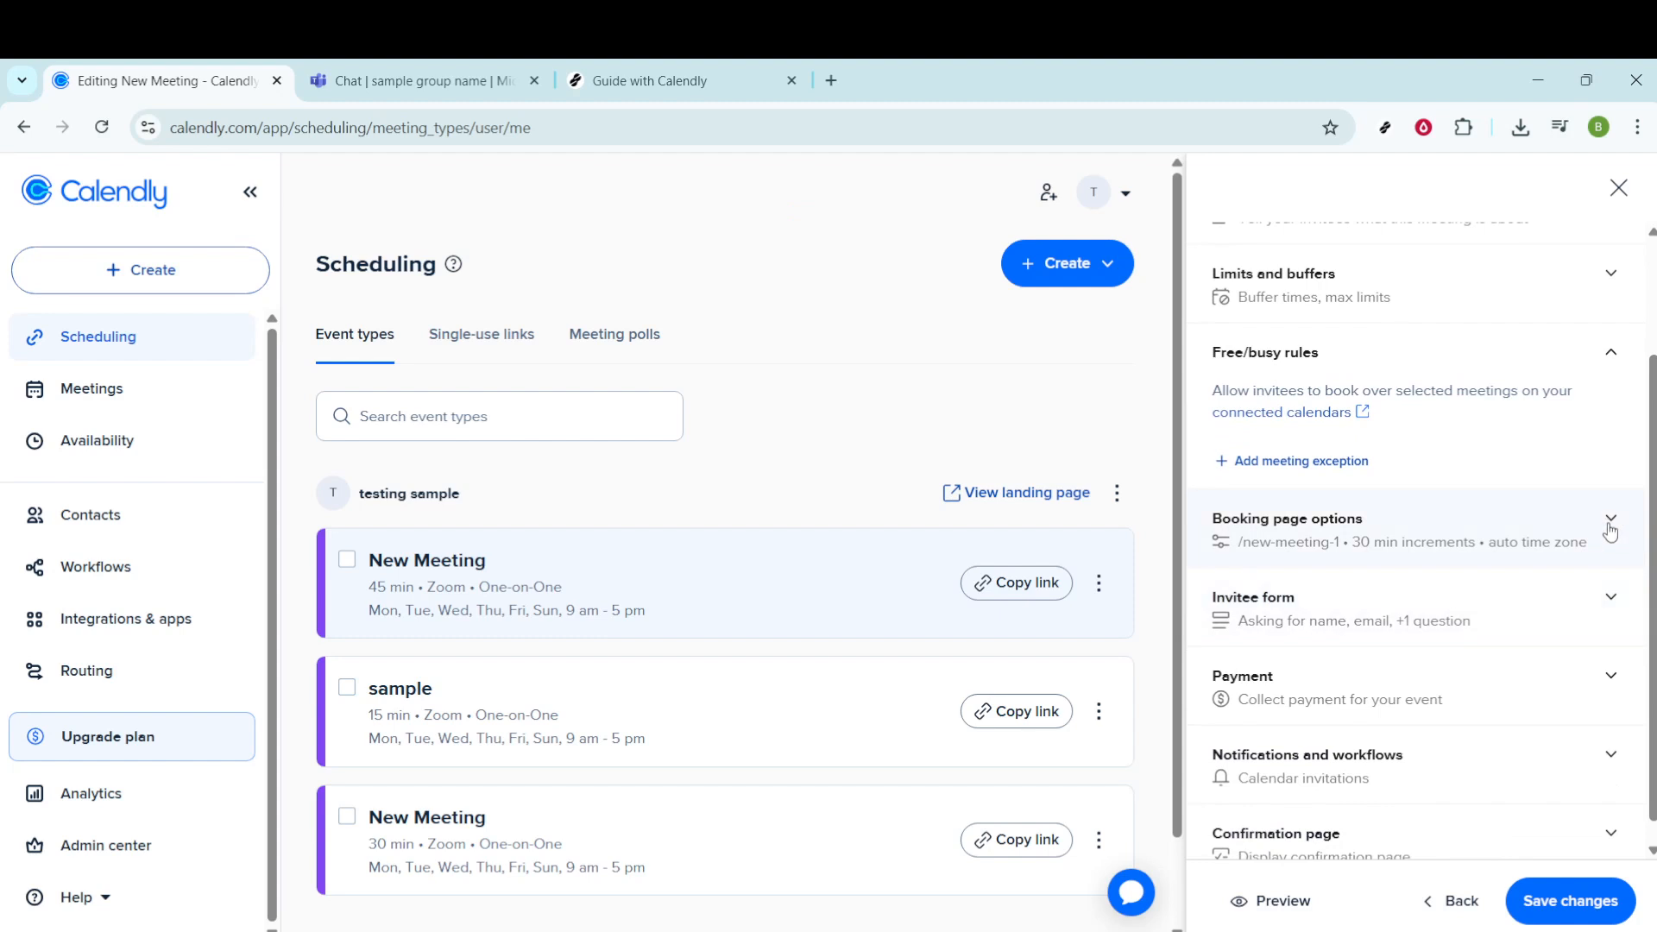
{"action": "left_click", "coordinate": [1612, 518]}
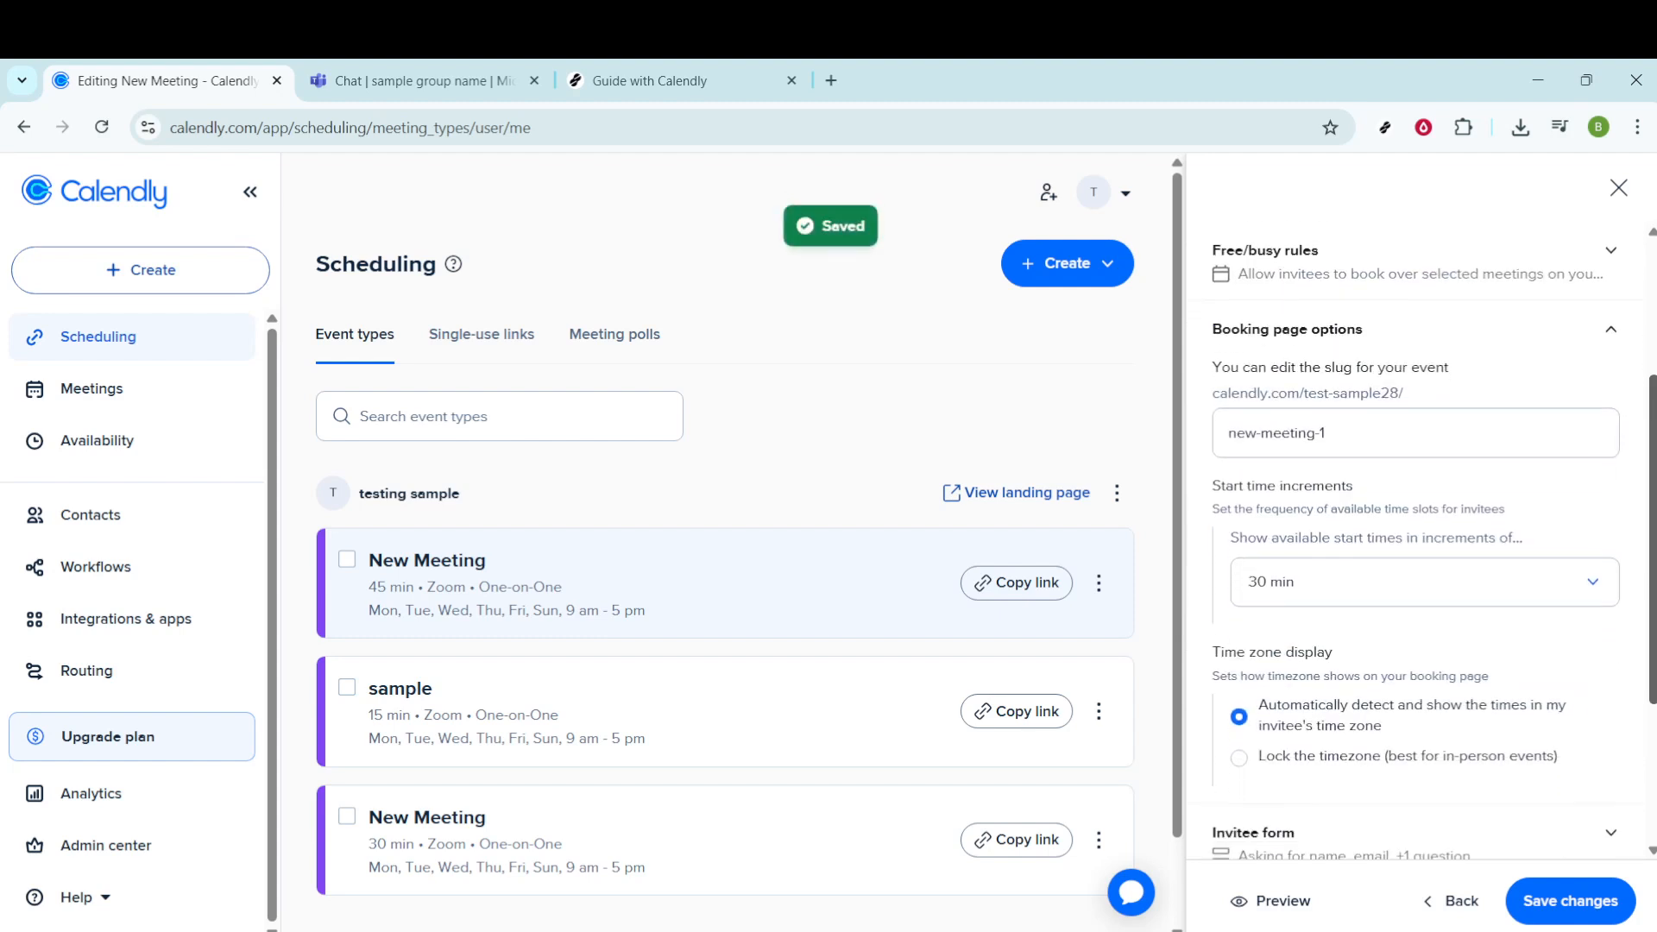
{"action": "scroll", "scroll_direction": "down", "scroll_amount": 3}
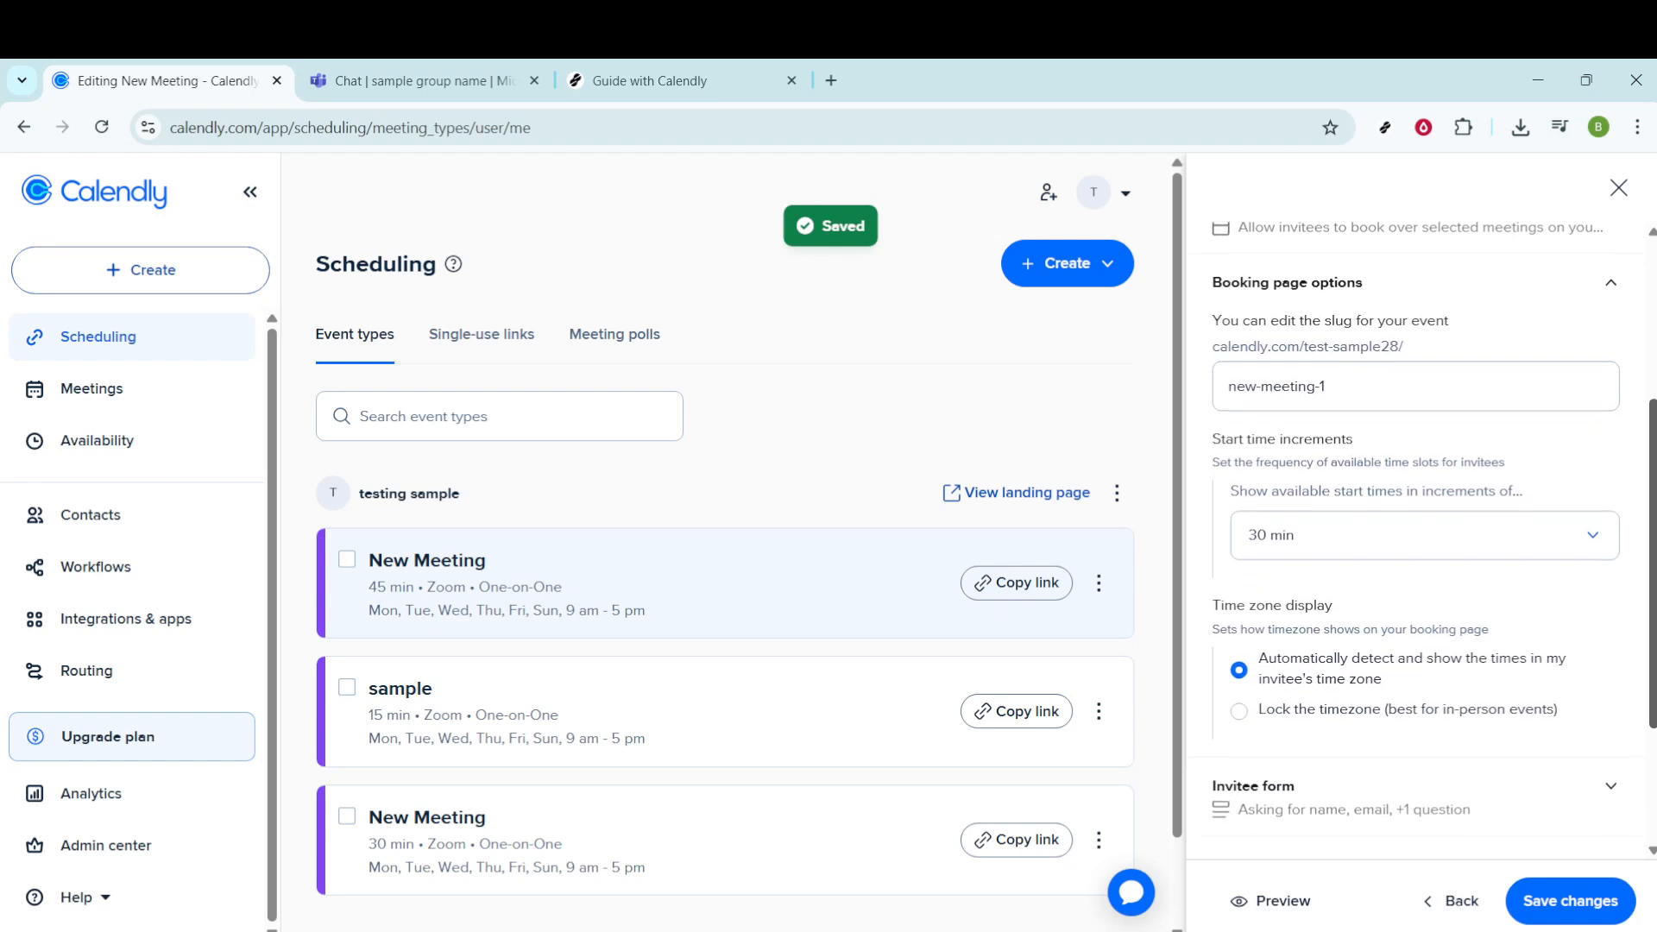
{"action": "scroll", "scroll_direction": "down", "scroll_amount": 3}
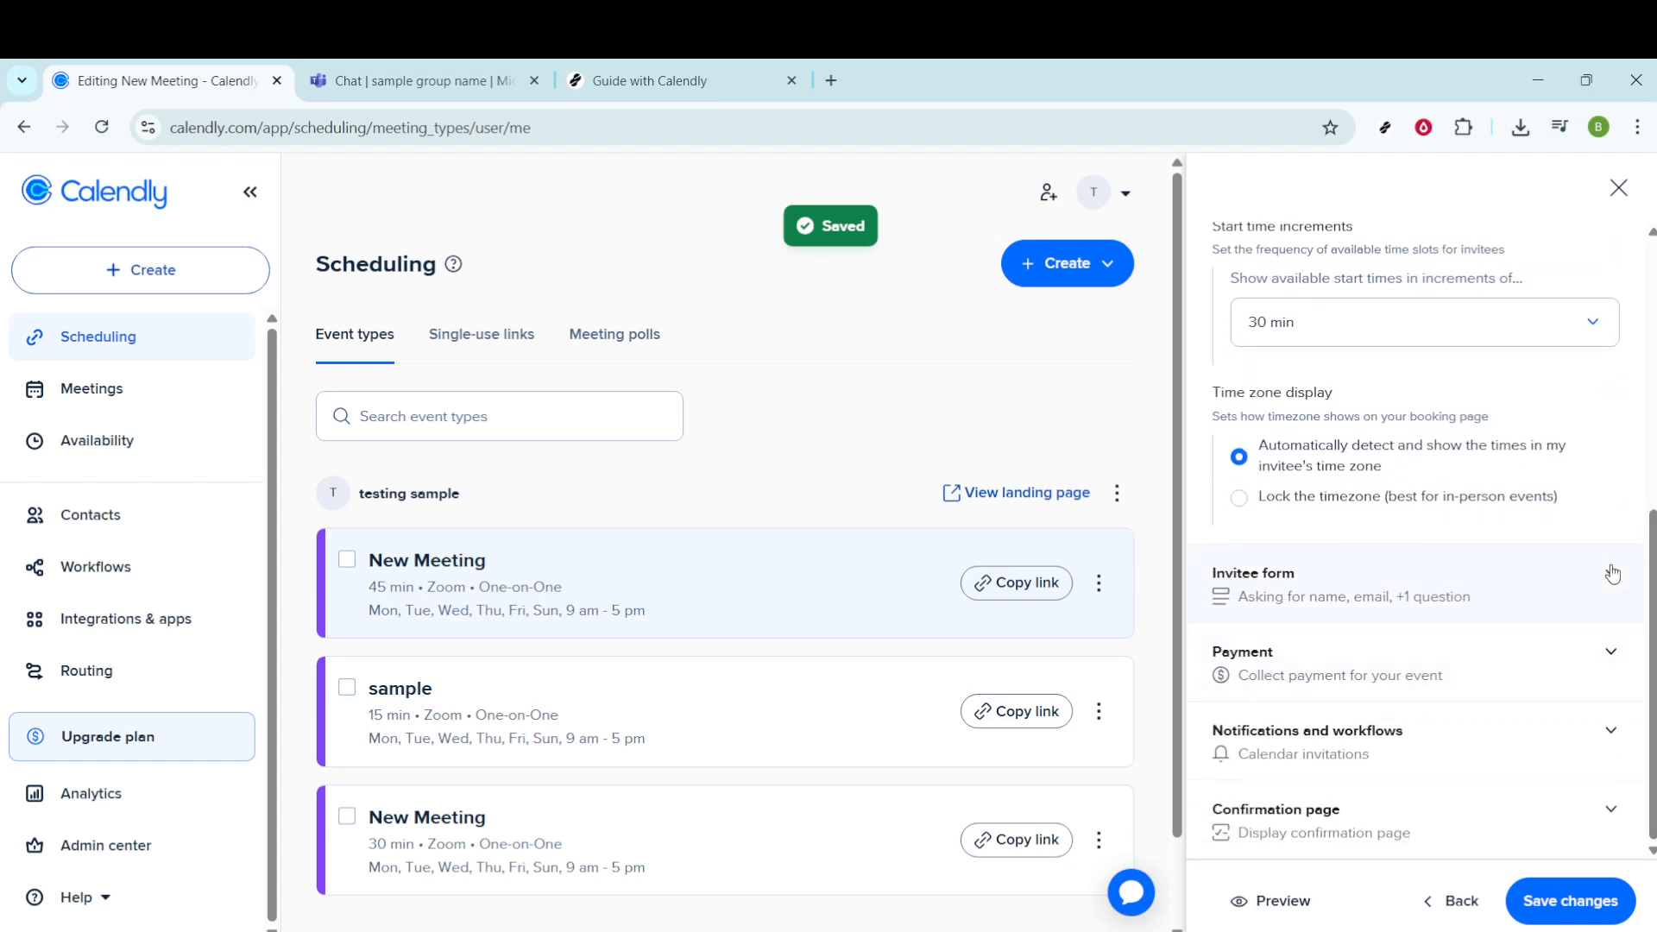
Expand the Invitee form and scroll through invitee details, guests and Question 1 to Payment
{"action": "left_click", "coordinate": [1253, 574]}
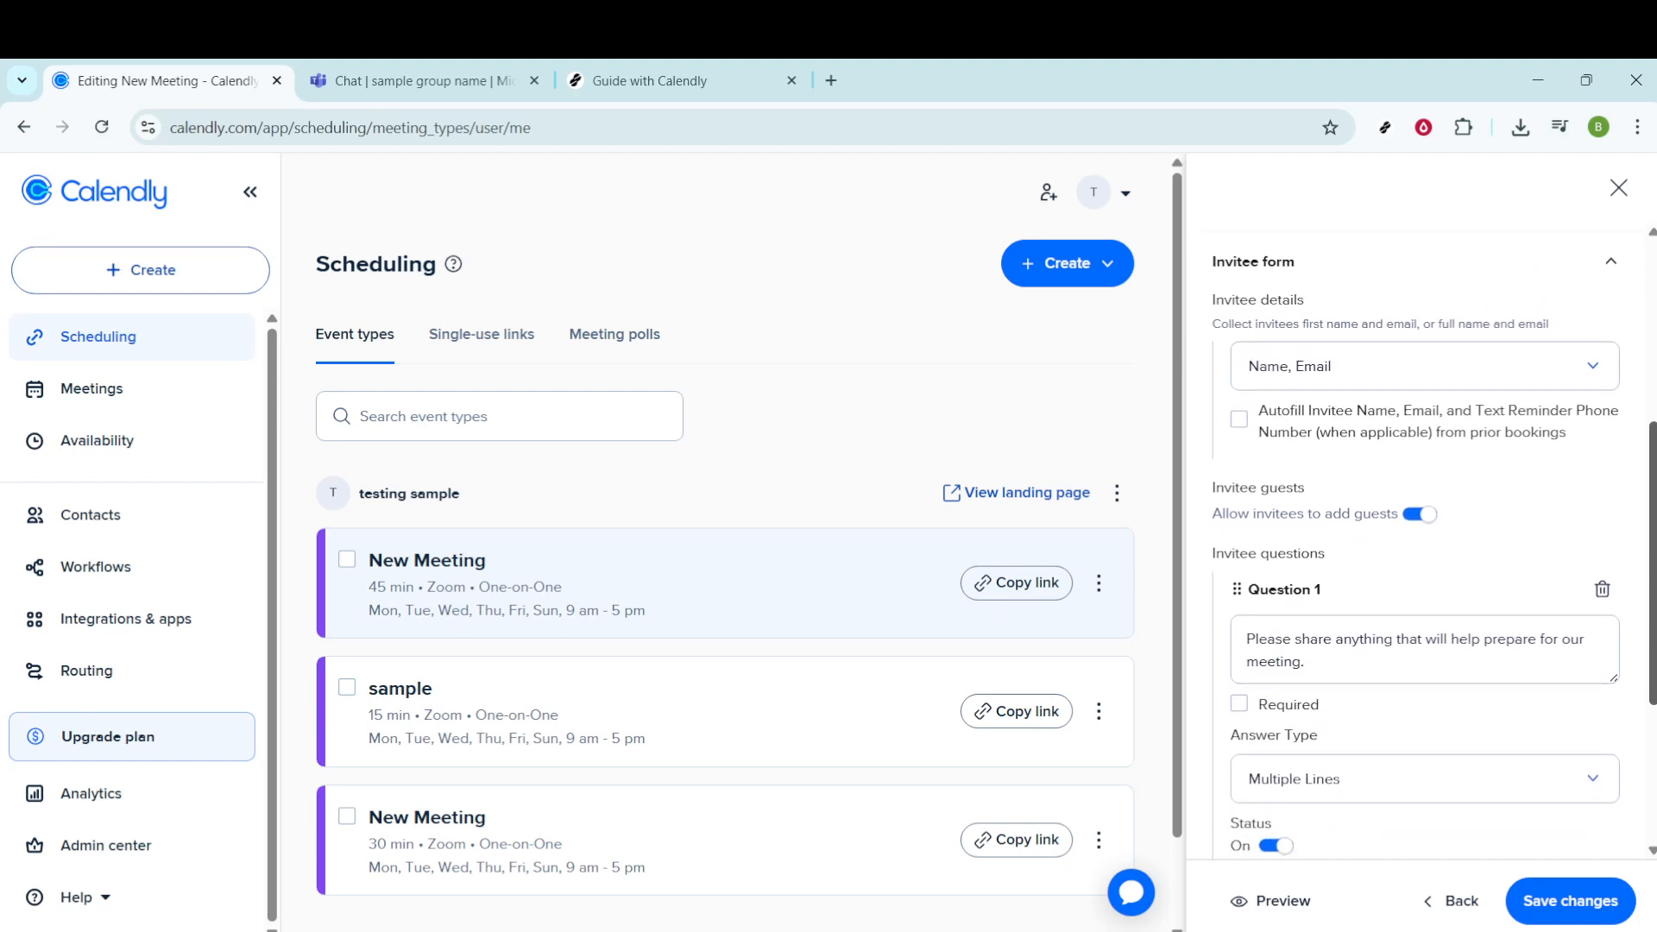
{"action": "scroll", "scroll_direction": "down", "scroll_amount": 3}
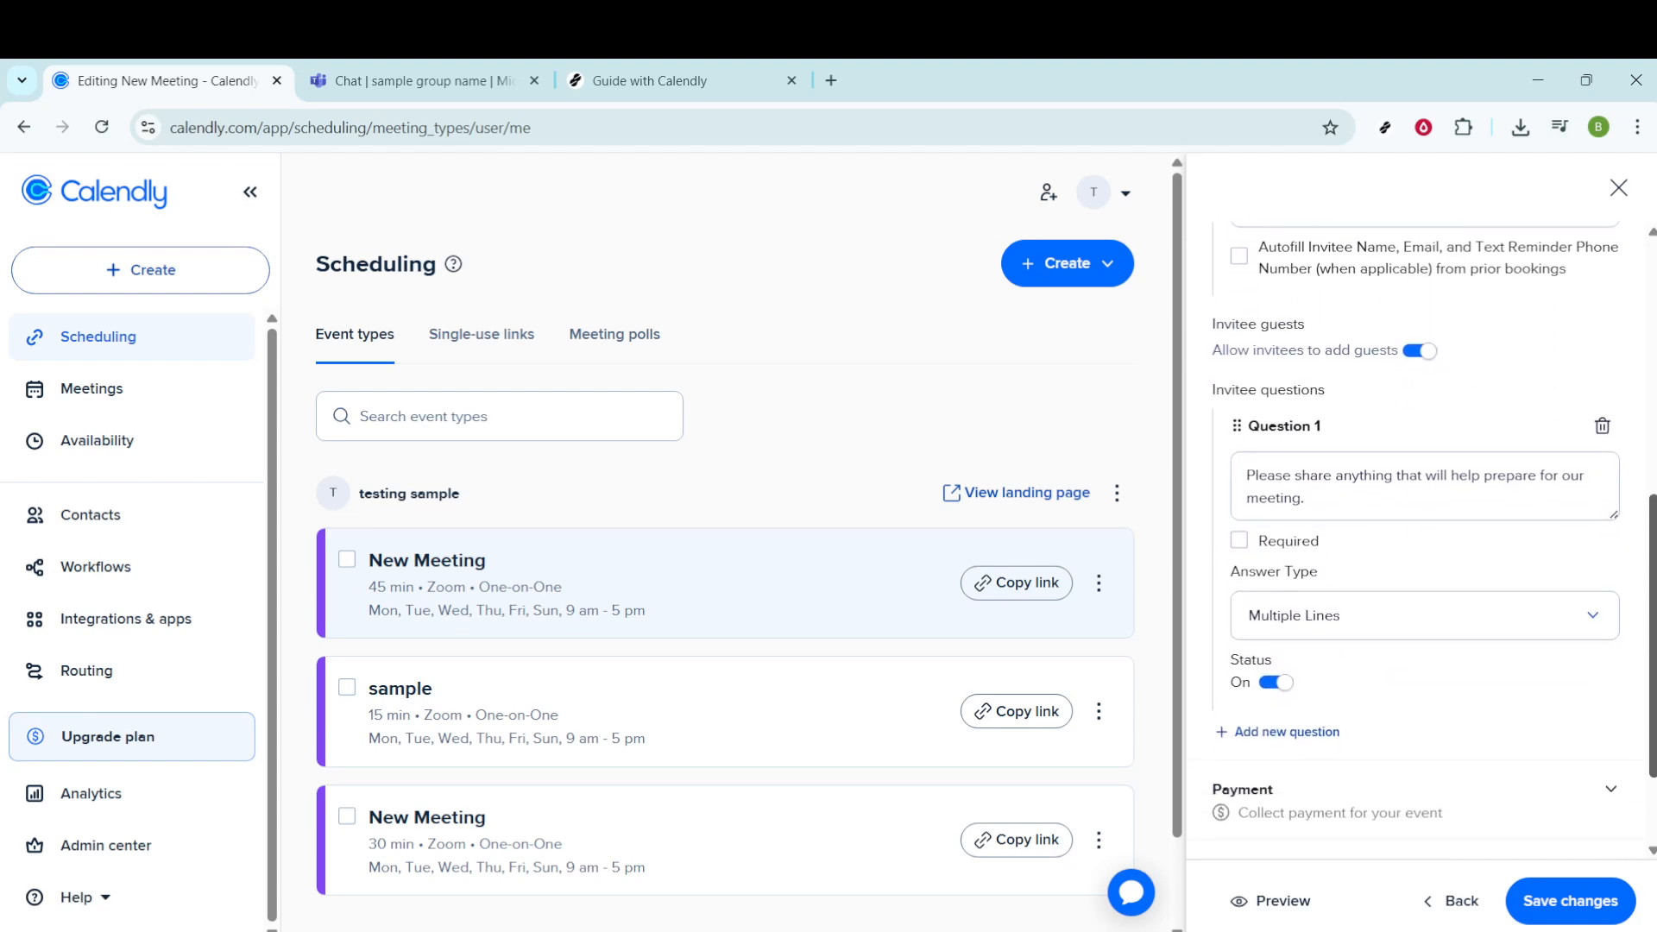
{"action": "scroll", "scroll_direction": "down", "scroll_amount": 3}
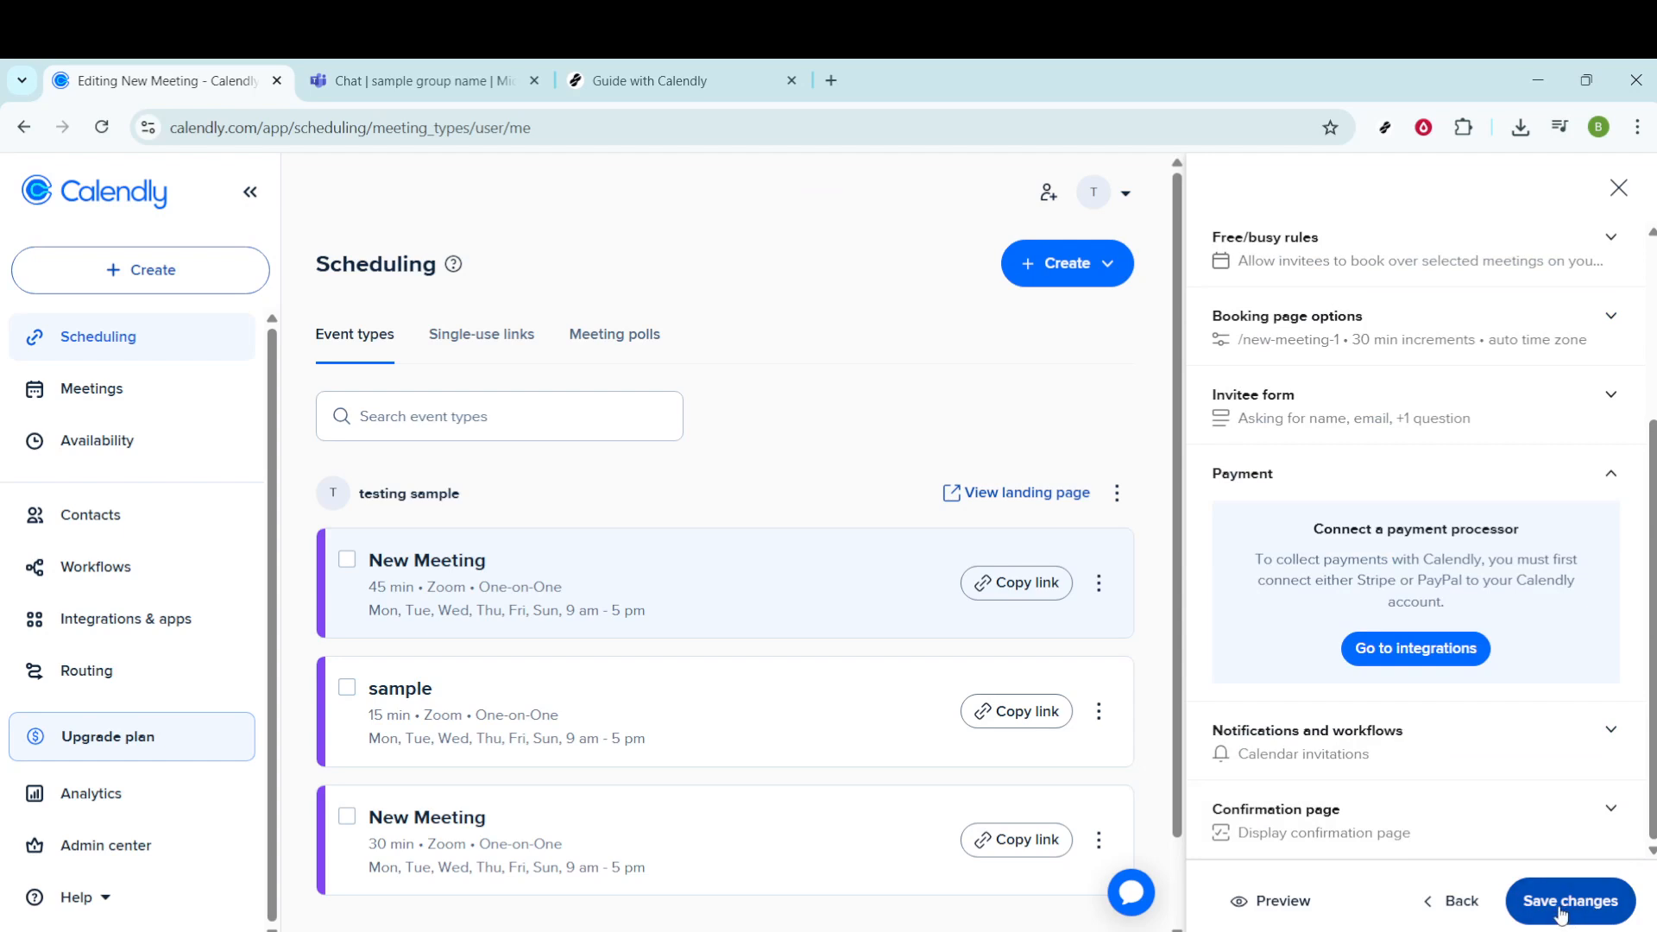
Save the New Meeting event type's changes
{"action": "left_click", "coordinate": [1571, 901]}
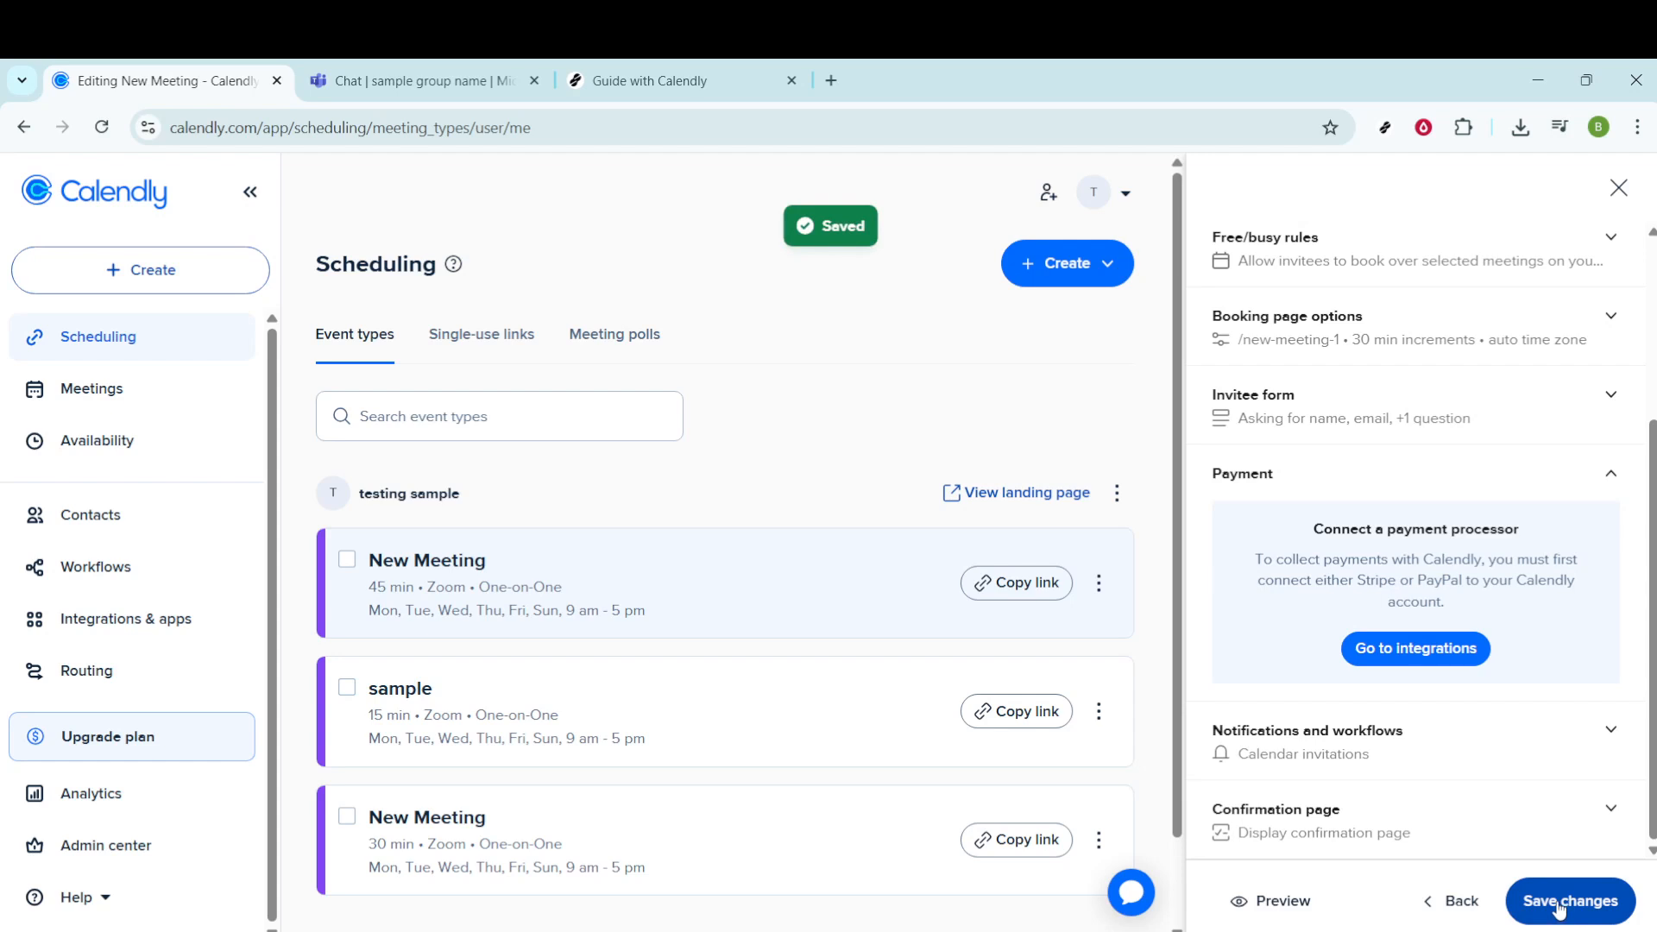
{"action": "mouse_move", "coordinate": [1555, 898]}
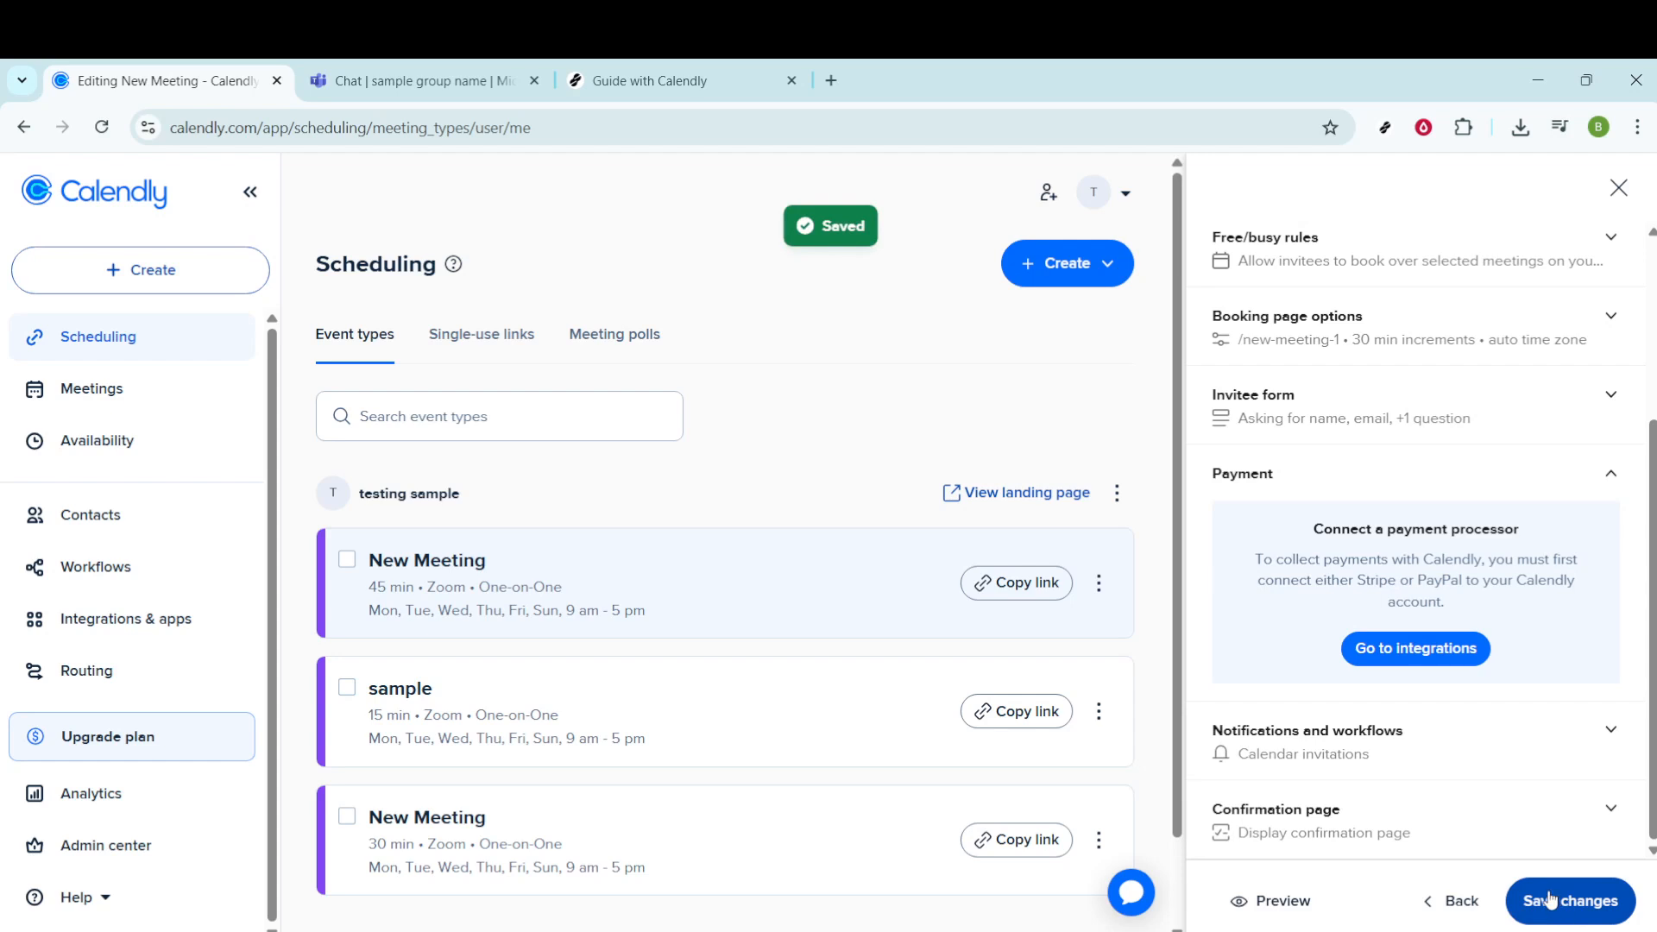